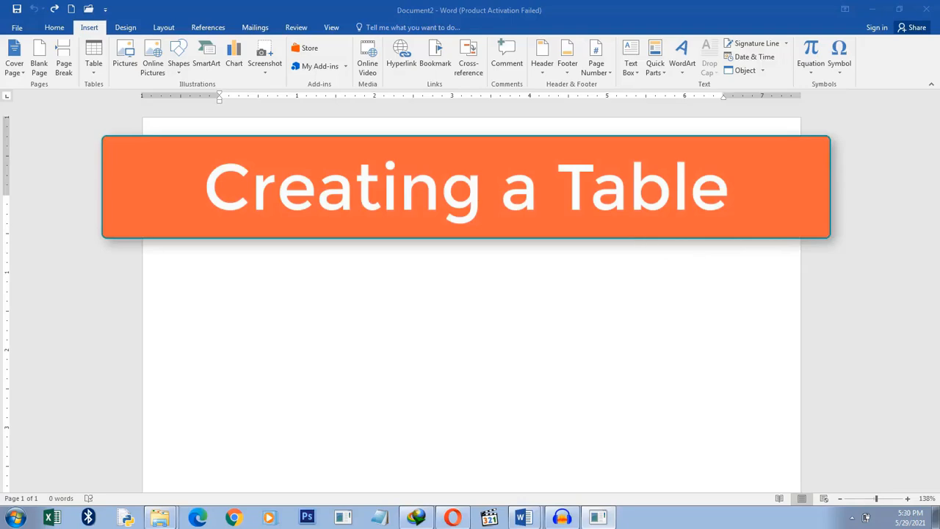
pyautogui.moveTo(477, 113)
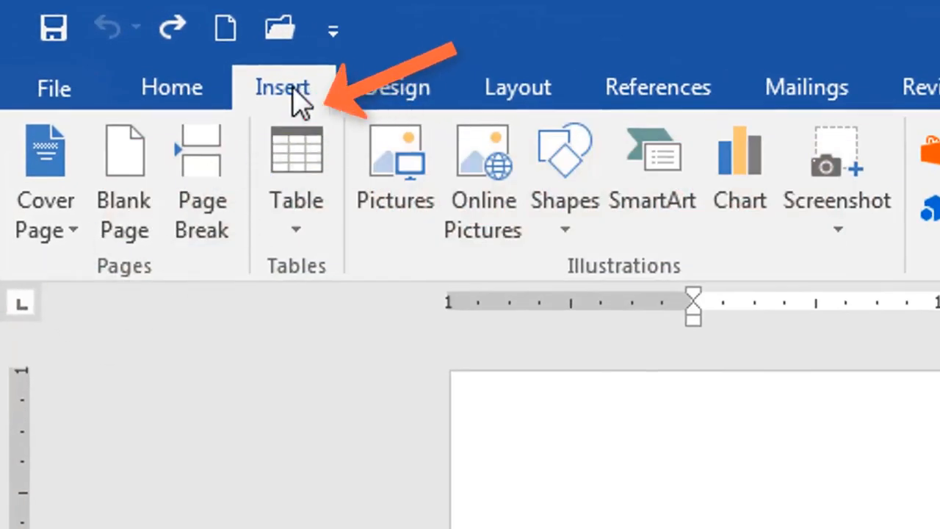
# Start a table from the Insert tab's table size grid.
pyautogui.click(397, 87)
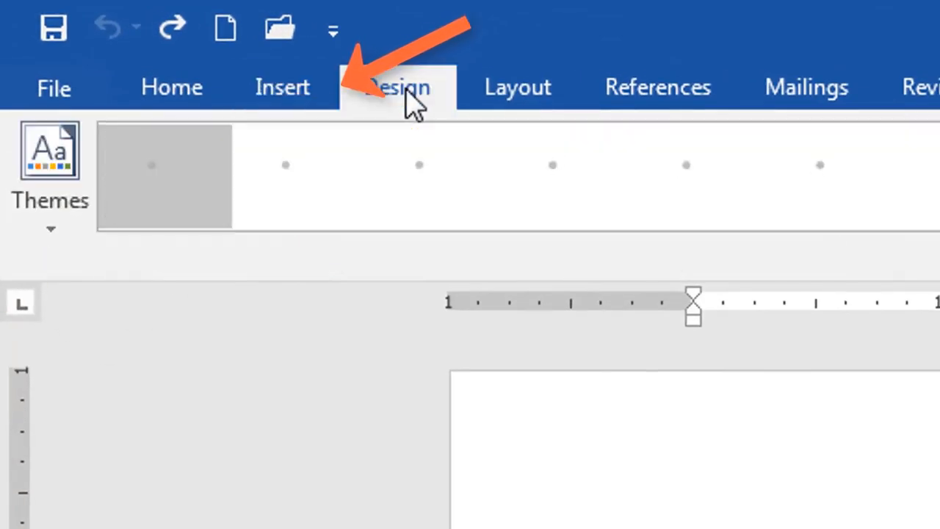
pyautogui.click(283, 87)
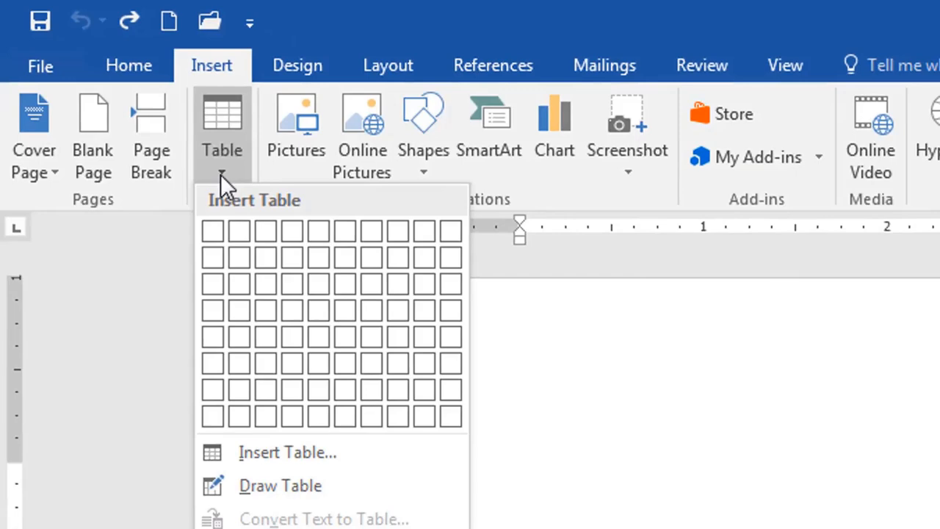
pyautogui.click(211, 229)
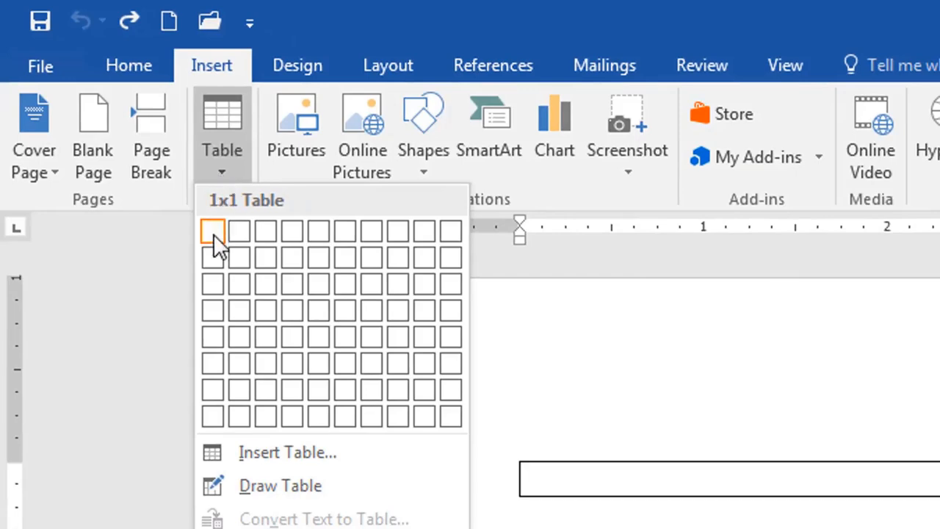
pyautogui.moveTo(238, 257)
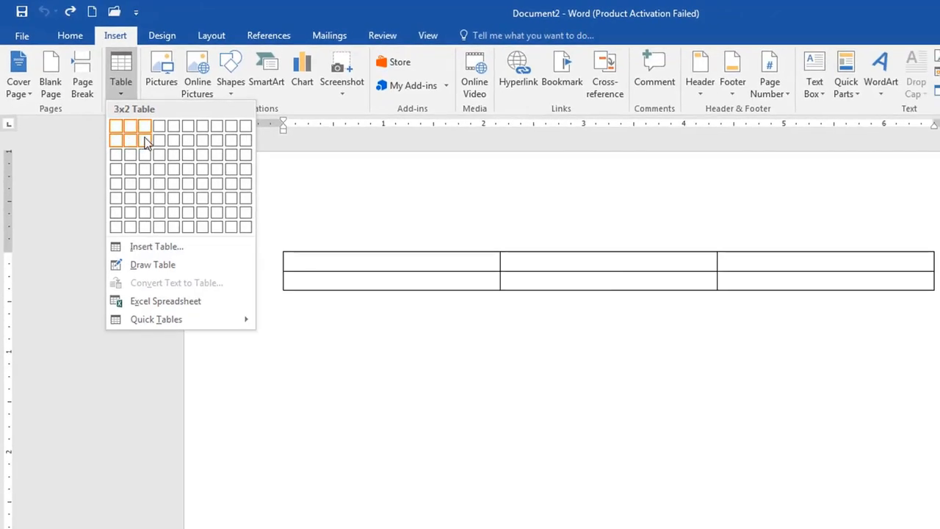
pyautogui.moveTo(129, 139)
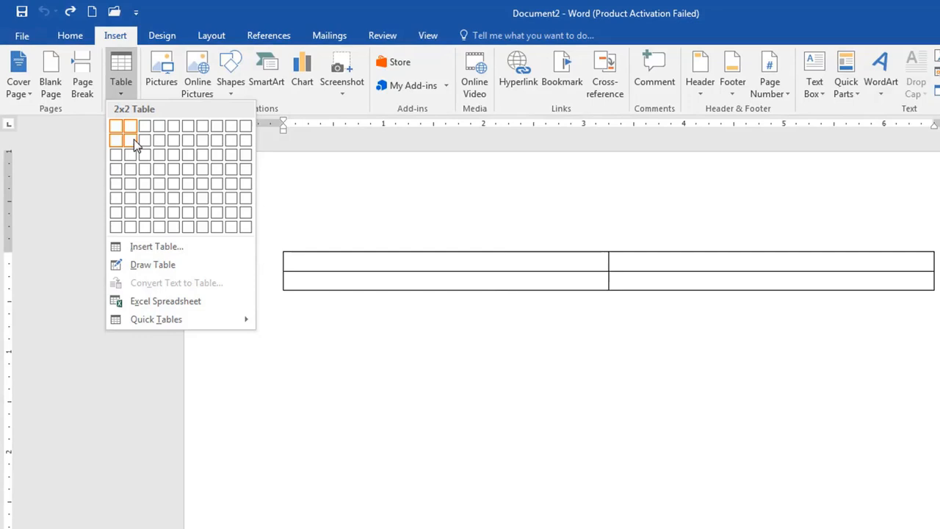
pyautogui.moveTo(129, 173)
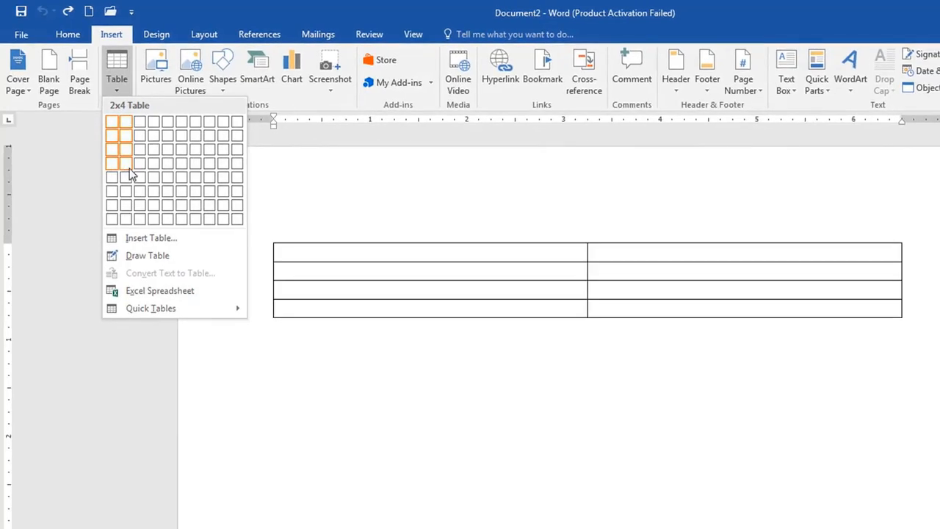
pyautogui.moveTo(153, 164)
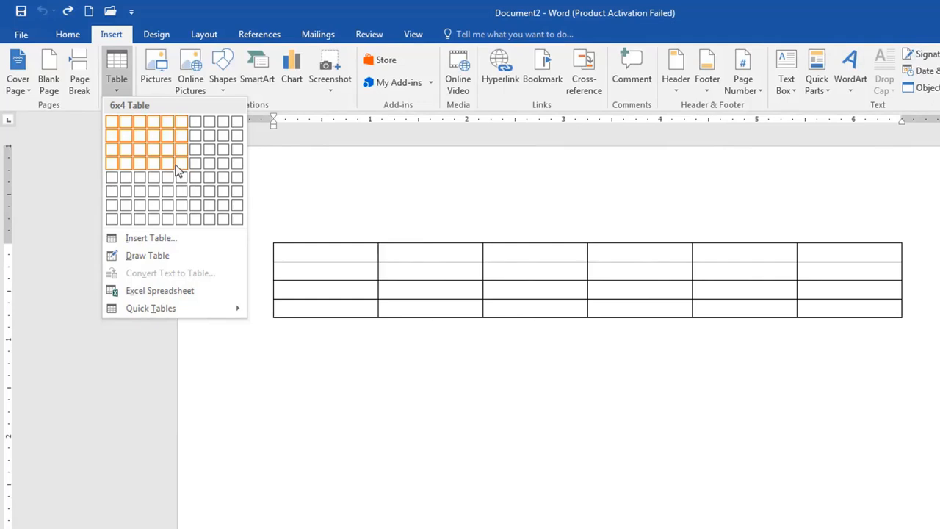
pyautogui.moveTo(181, 179)
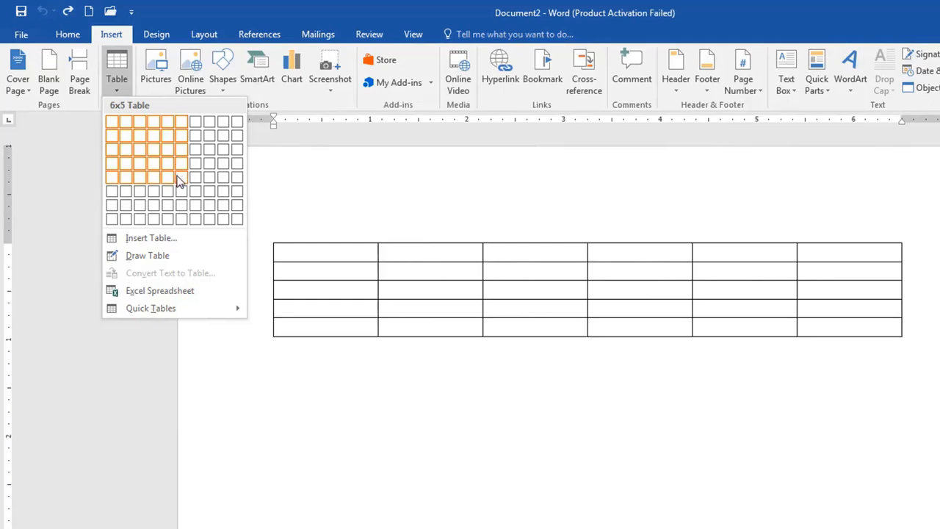
pyautogui.moveTo(169, 198)
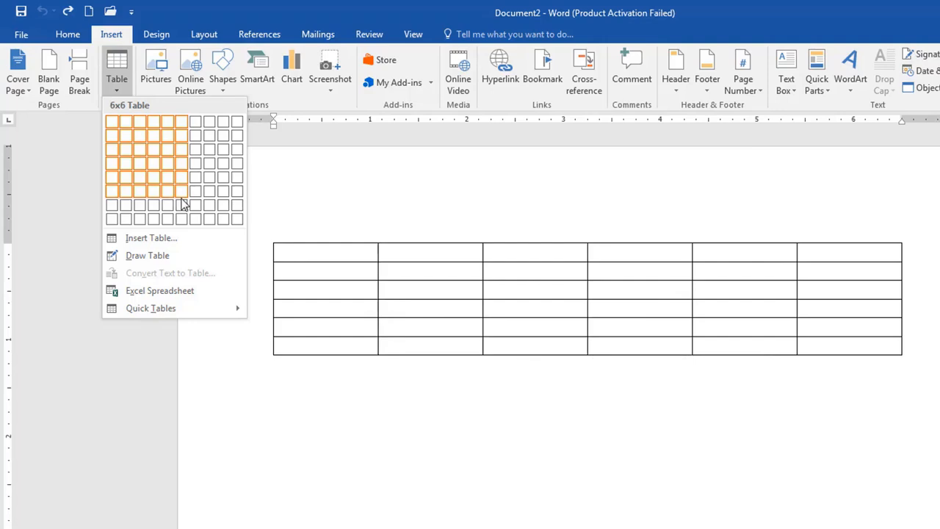
pyautogui.moveTo(182, 211)
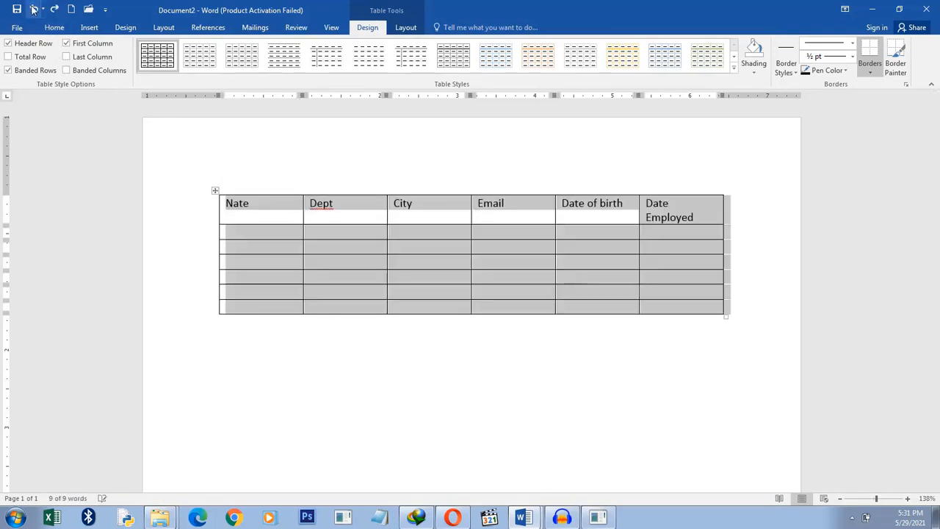
# Undo back to a blank page, removing the earlier table.
pyautogui.click(35, 9)
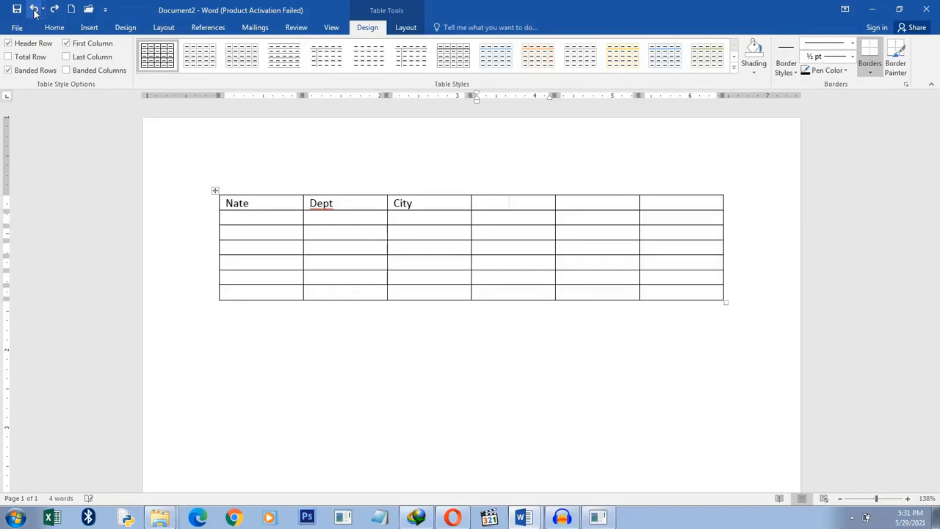
pyautogui.click(53, 26)
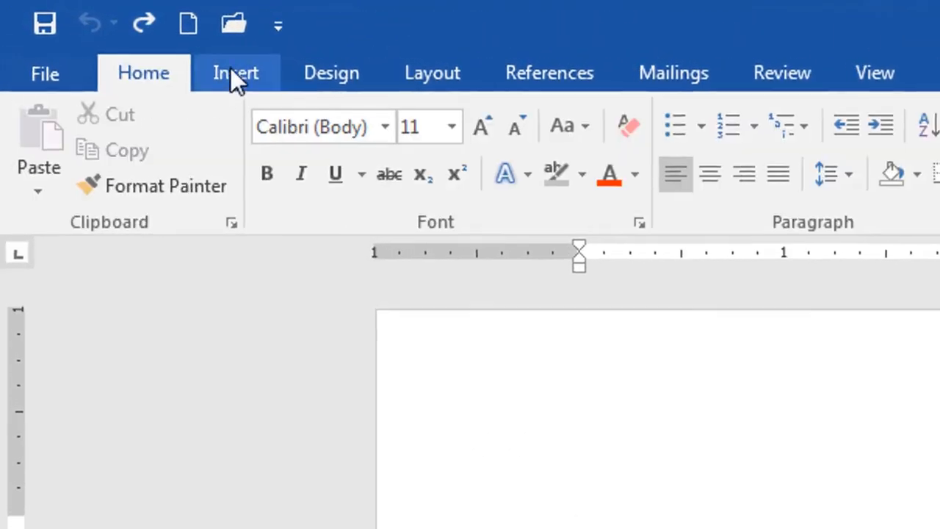
pyautogui.click(235, 72)
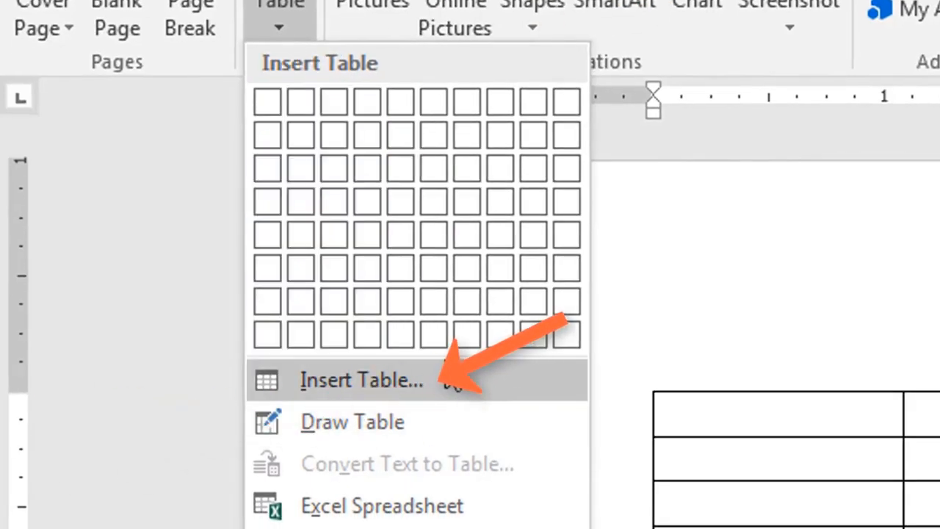
# Insert a custom table of 6 columns and 50 rows via Insert Table.
pyautogui.click(361, 379)
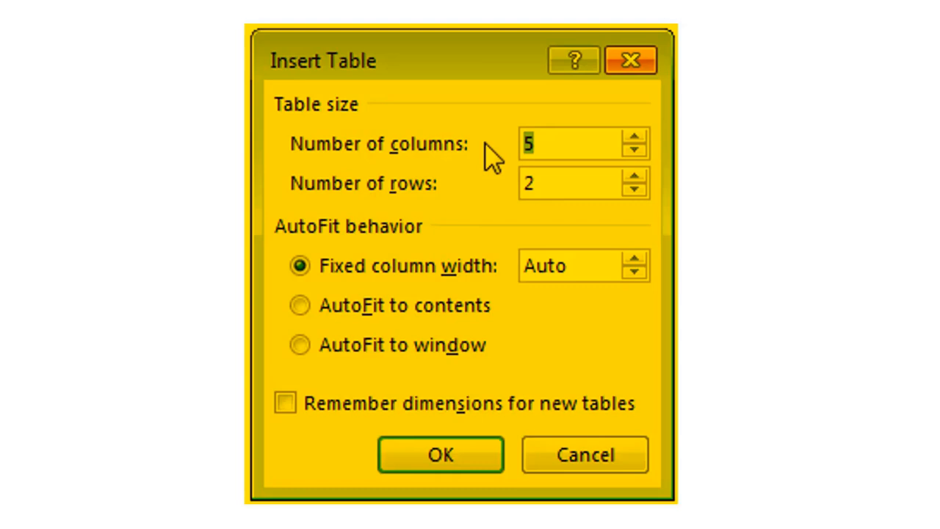
pyautogui.click(635, 137)
pyautogui.write('50')
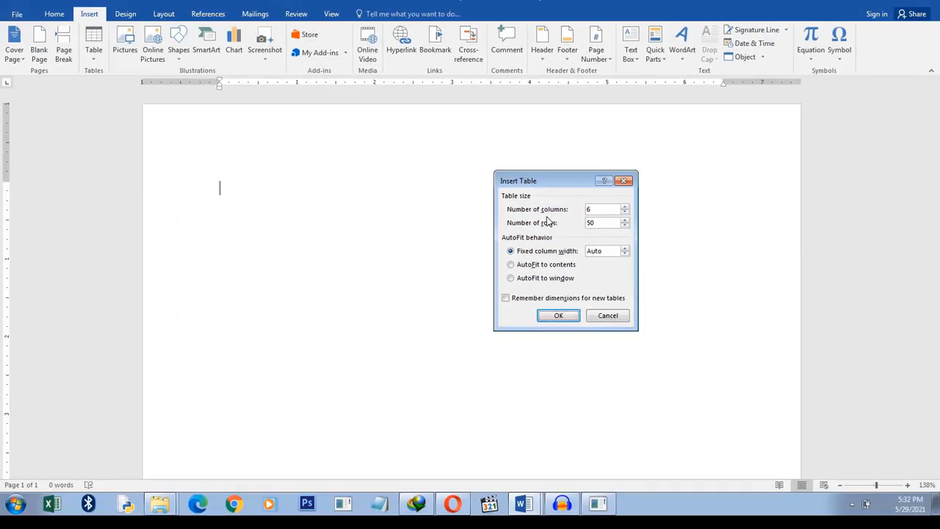
pyautogui.click(558, 315)
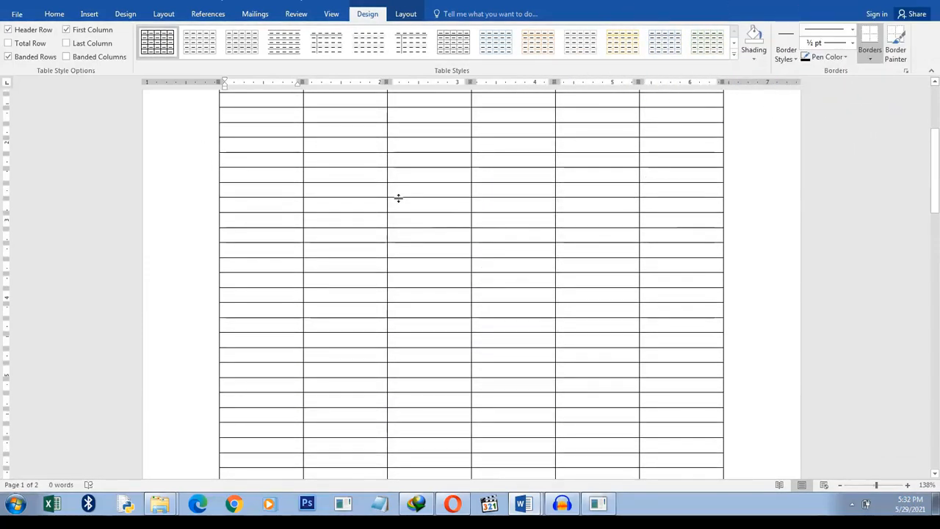
pyautogui.moveTo(523, 503)
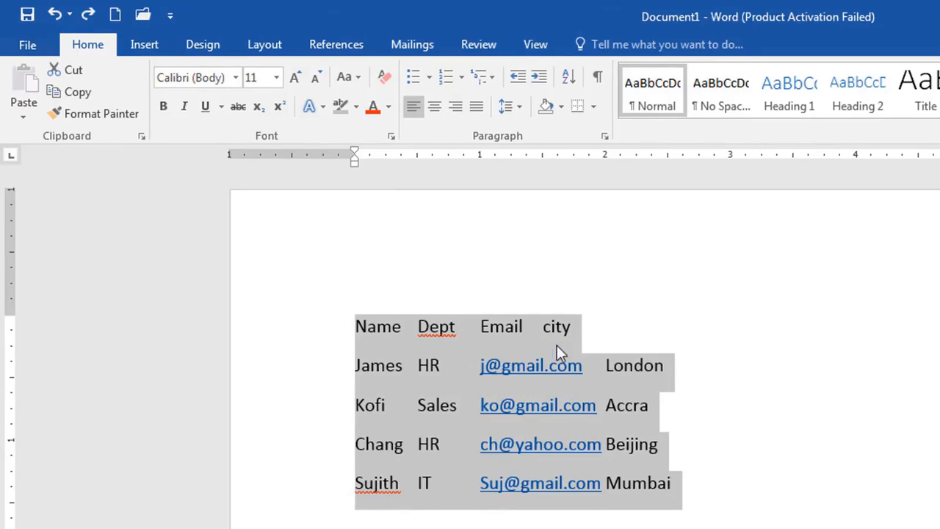
pyautogui.moveTo(643, 397)
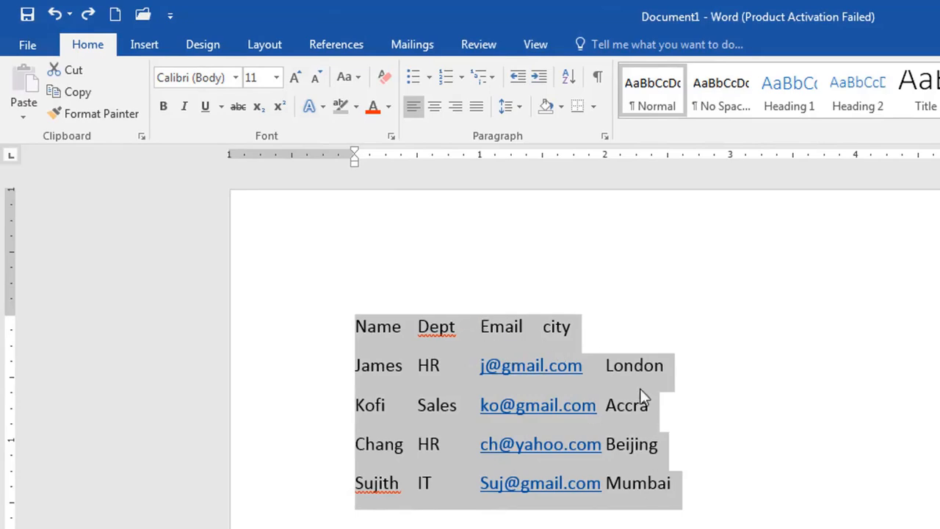
# Convert the selected tab-separated list into a four-column, five-row table with Tabs as separator.
pyautogui.click(144, 44)
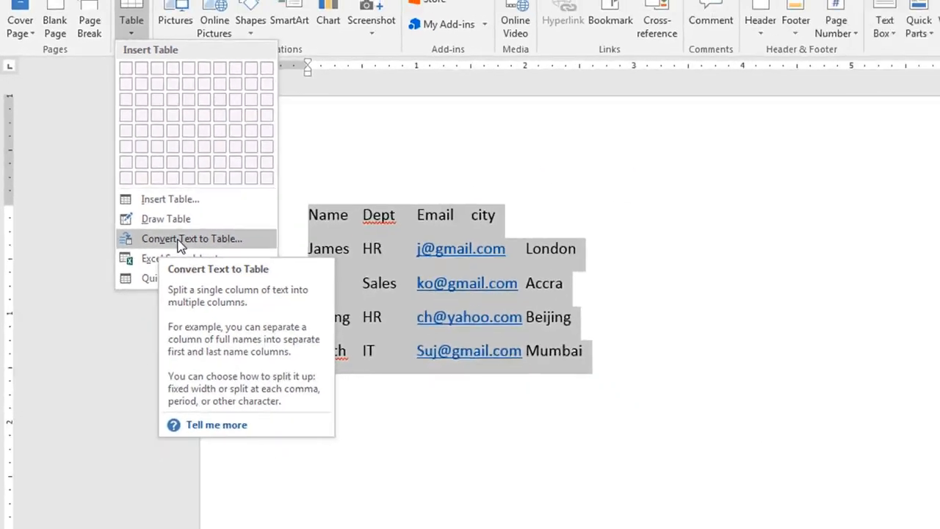
pyautogui.click(191, 238)
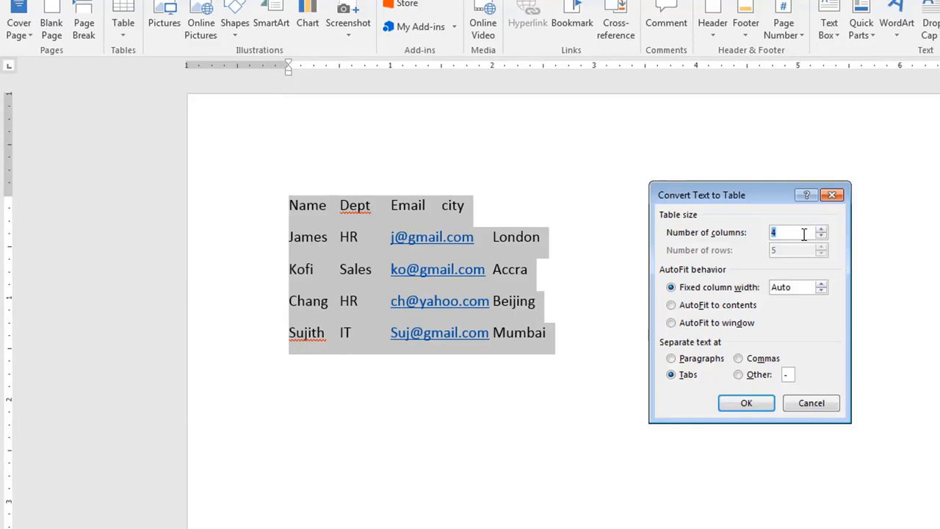
pyautogui.click(746, 402)
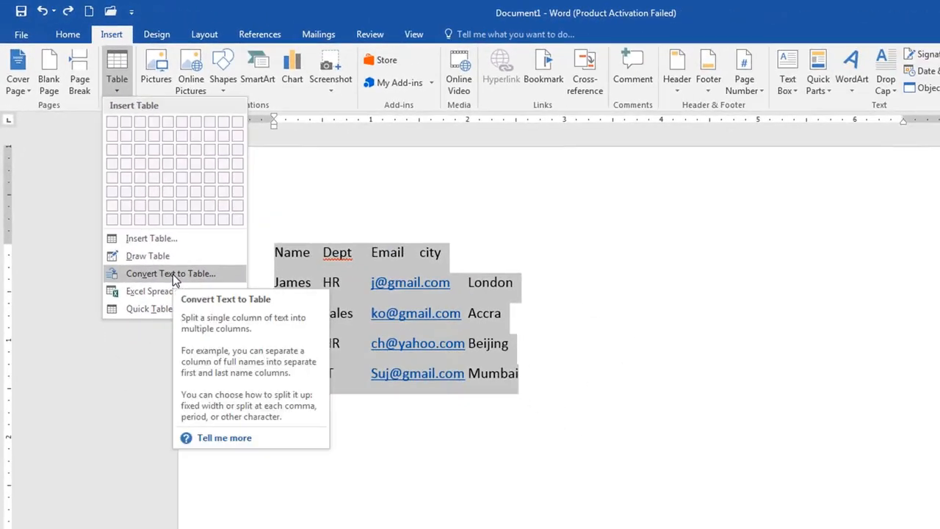
pyautogui.click(170, 273)
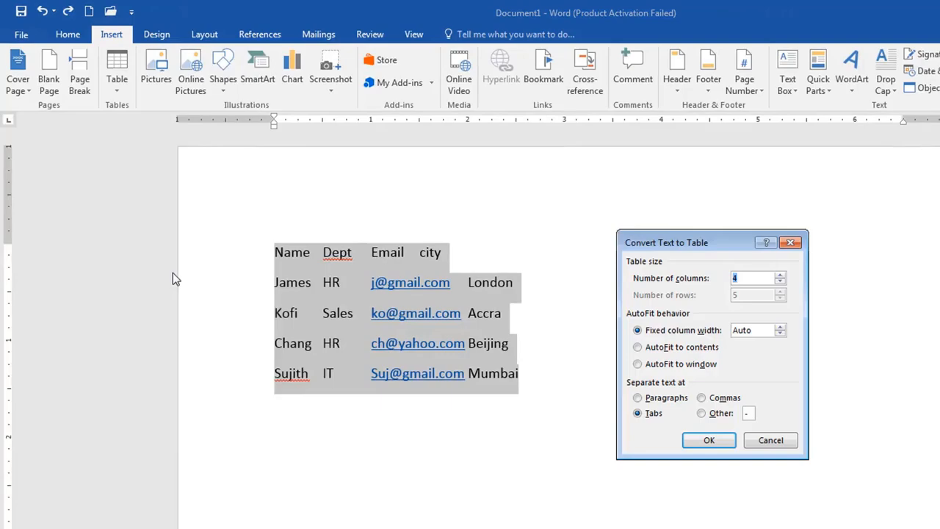
pyautogui.click(709, 441)
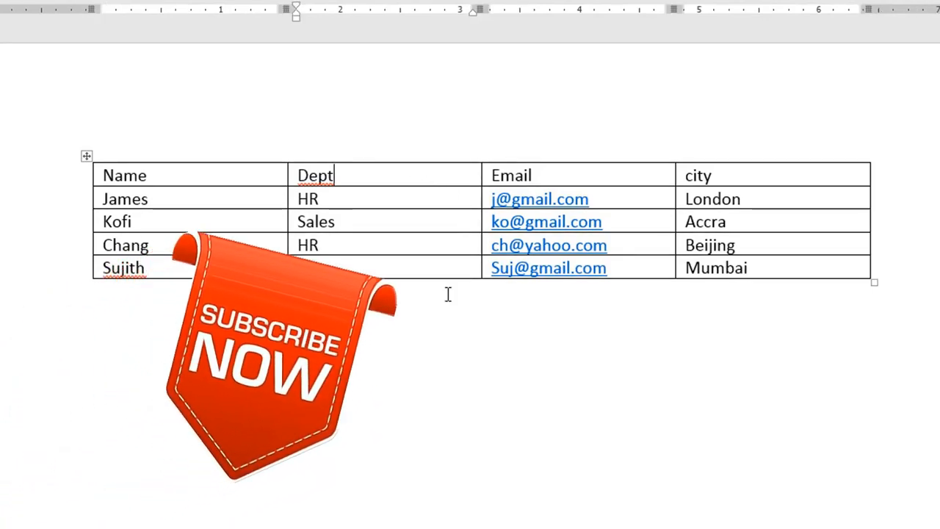
# Insert a blank column to the left and another to the right of the Dept column.
pyautogui.write('IT')
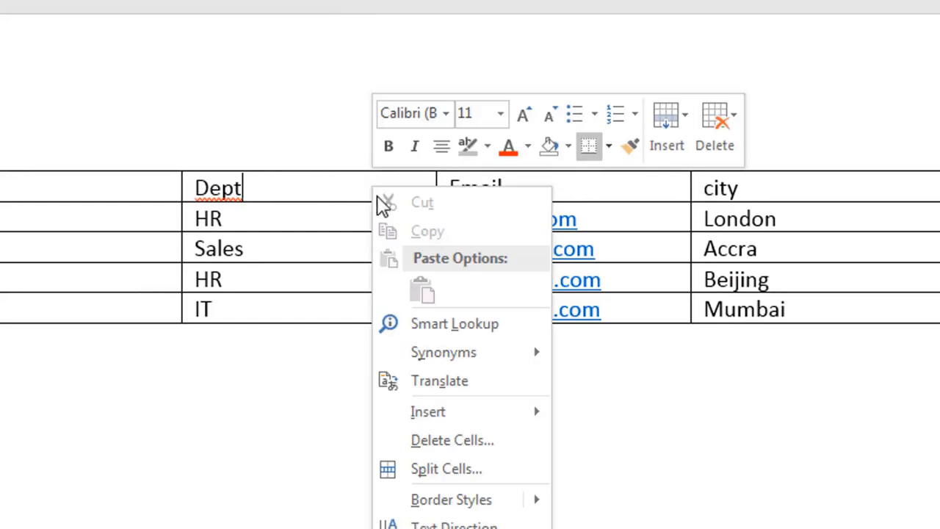
pyautogui.moveTo(429, 412)
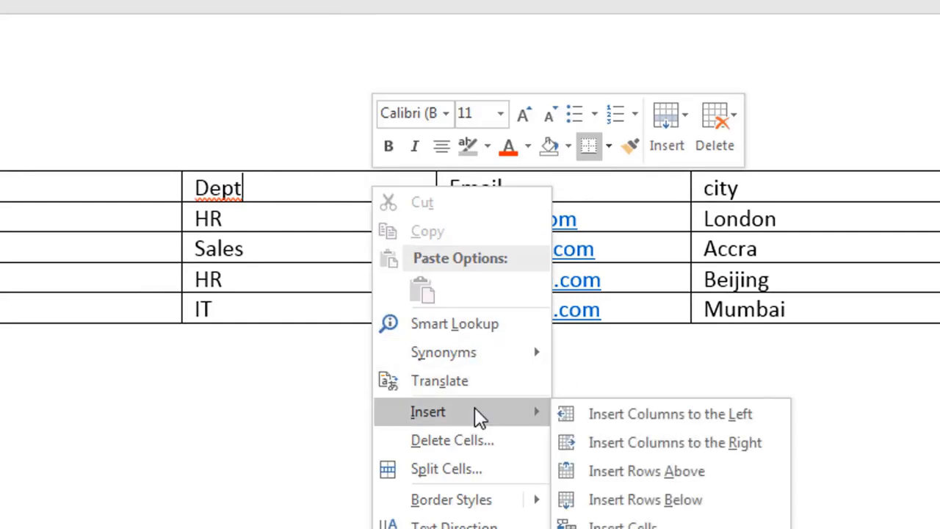
pyautogui.moveTo(536, 420)
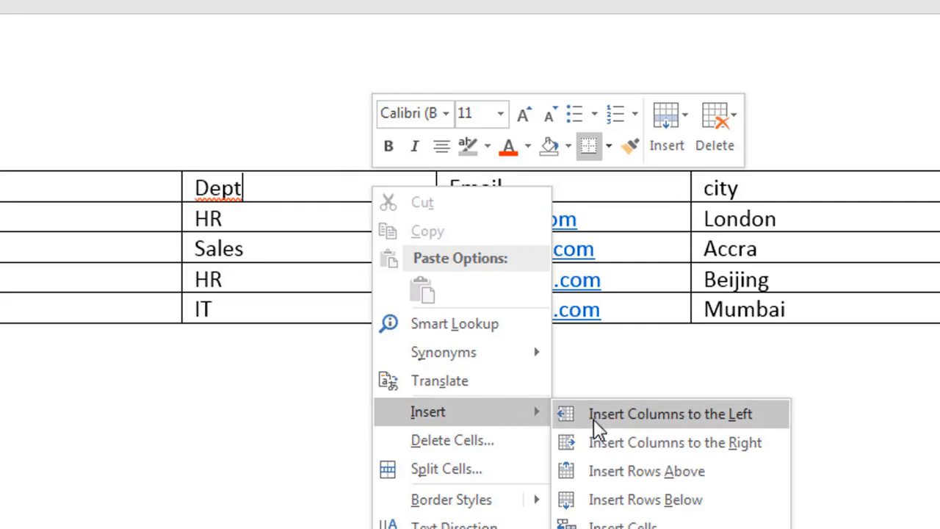
pyautogui.moveTo(292, 266)
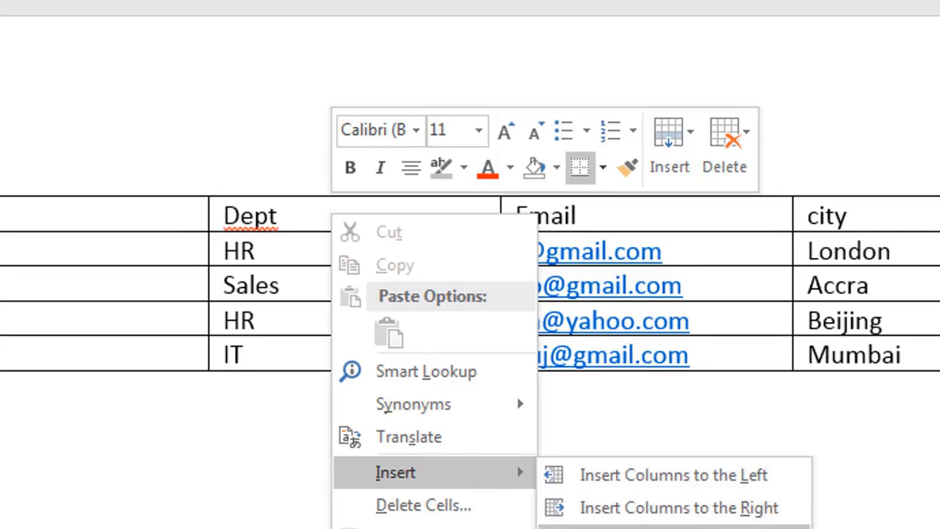
pyautogui.moveTo(673, 474)
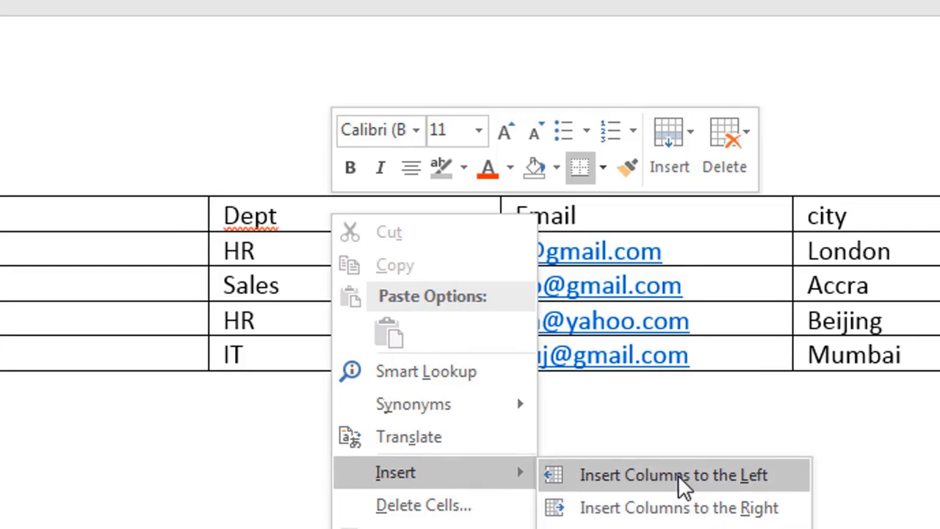
pyautogui.click(673, 475)
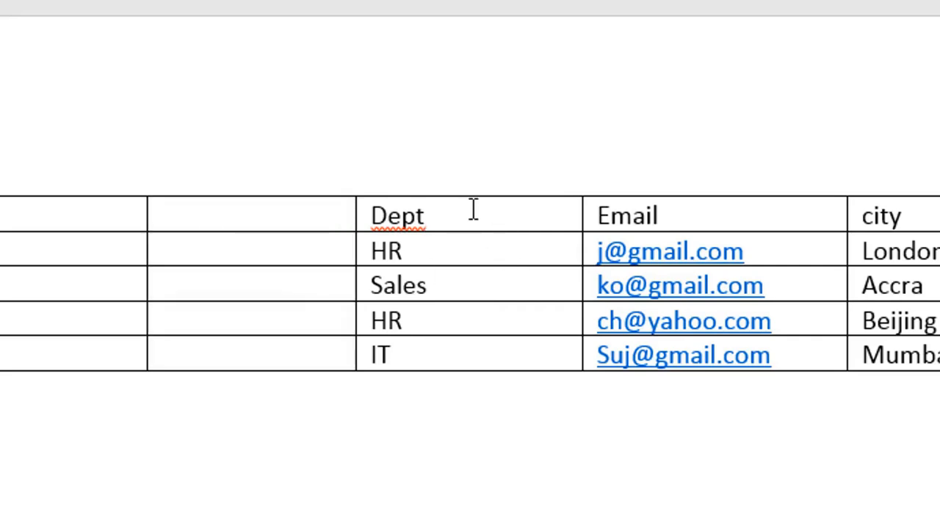
pyautogui.rightClick(470, 214)
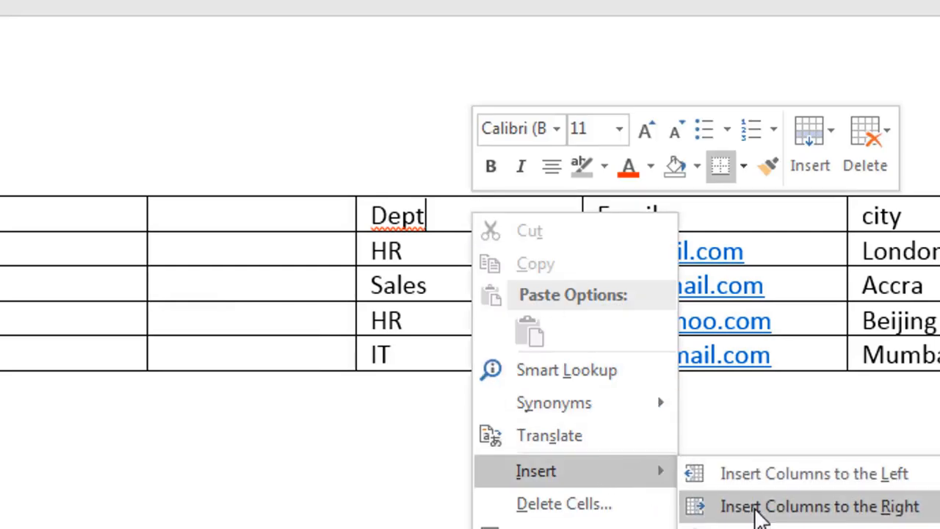
pyautogui.click(818, 506)
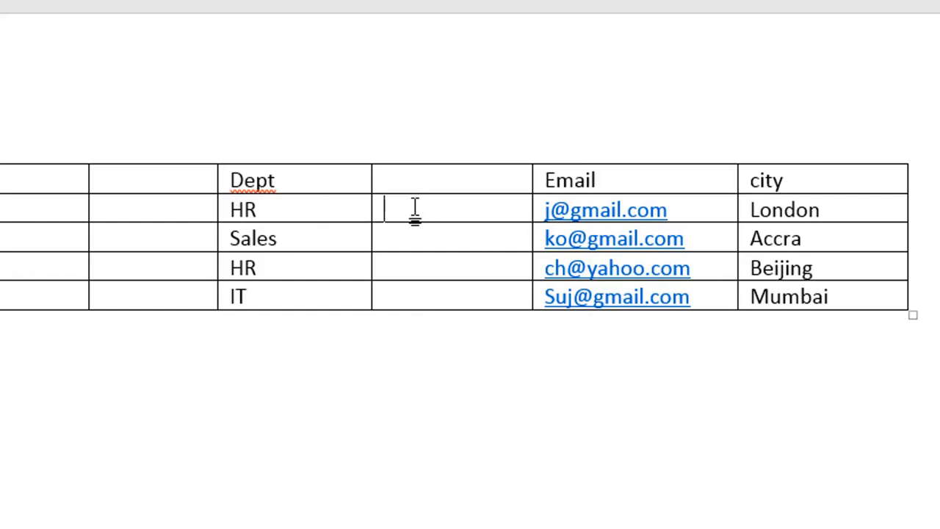
# Delete the entire empty column beside Dept via Delete Cells.
pyautogui.rightClick(415, 209)
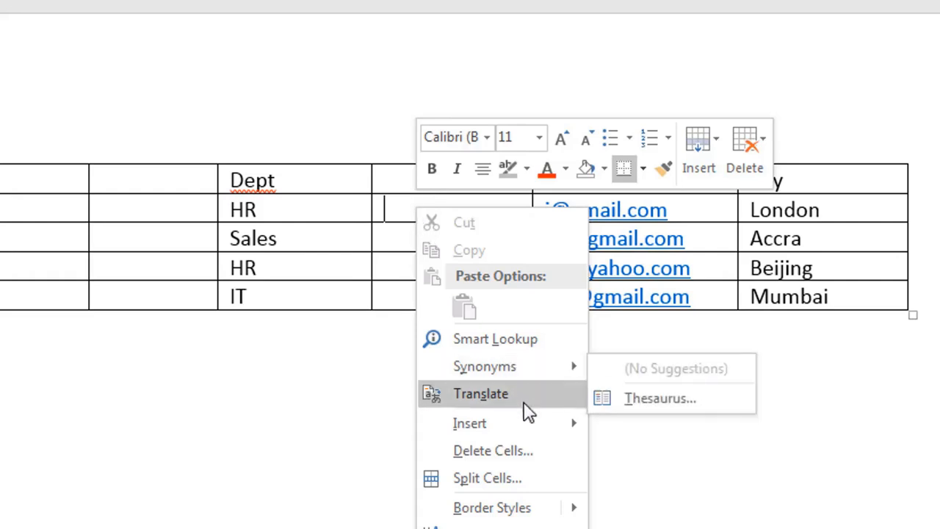
pyautogui.click(389, 209)
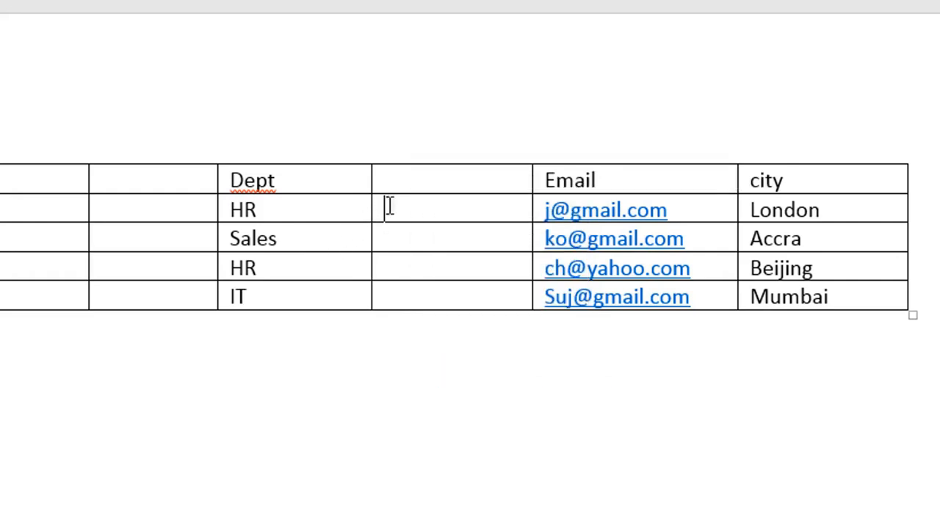
pyautogui.moveTo(414, 209)
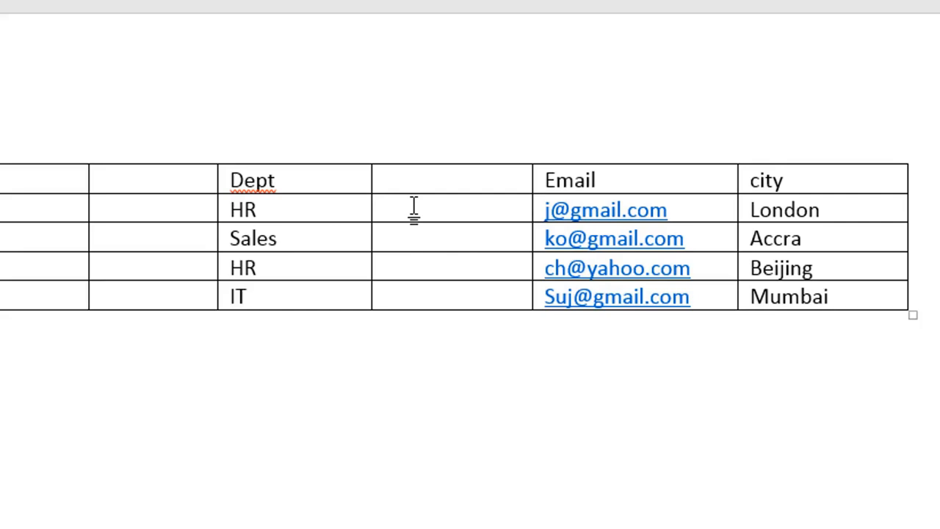
pyautogui.rightClick(414, 209)
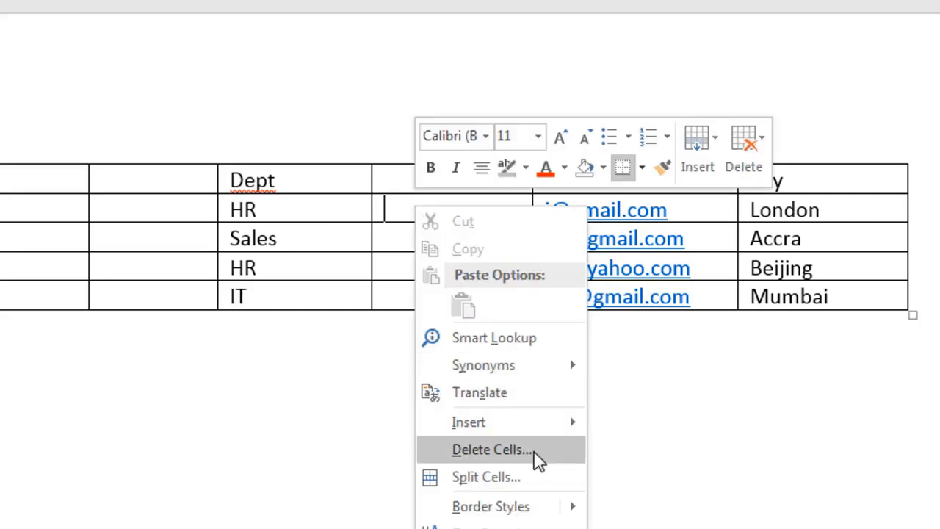
pyautogui.click(491, 449)
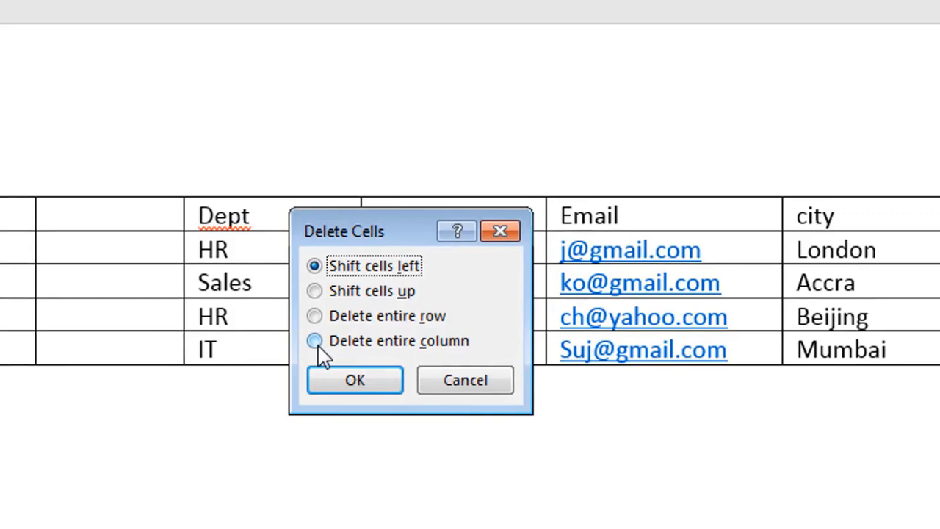
pyautogui.click(314, 341)
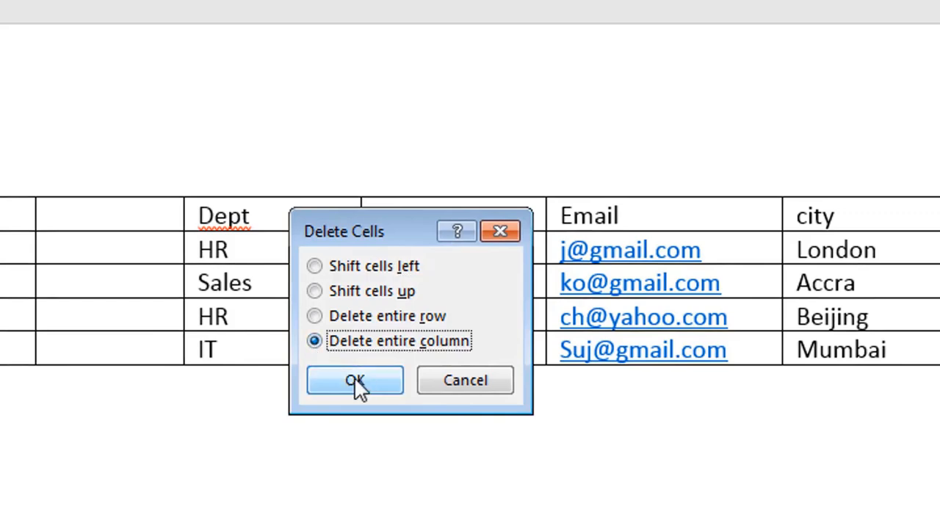
pyautogui.click(355, 379)
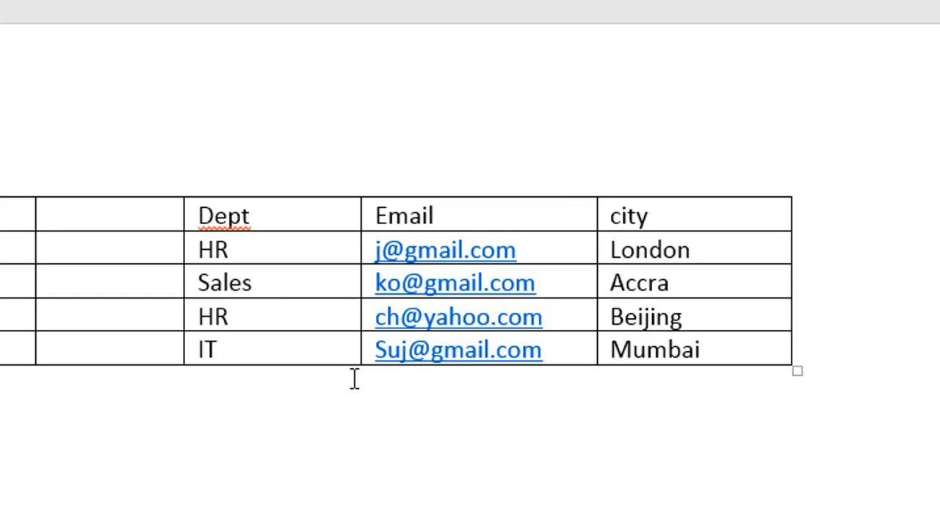
# Start deleting the selected header cells as entire columns.
pyautogui.click(376, 215)
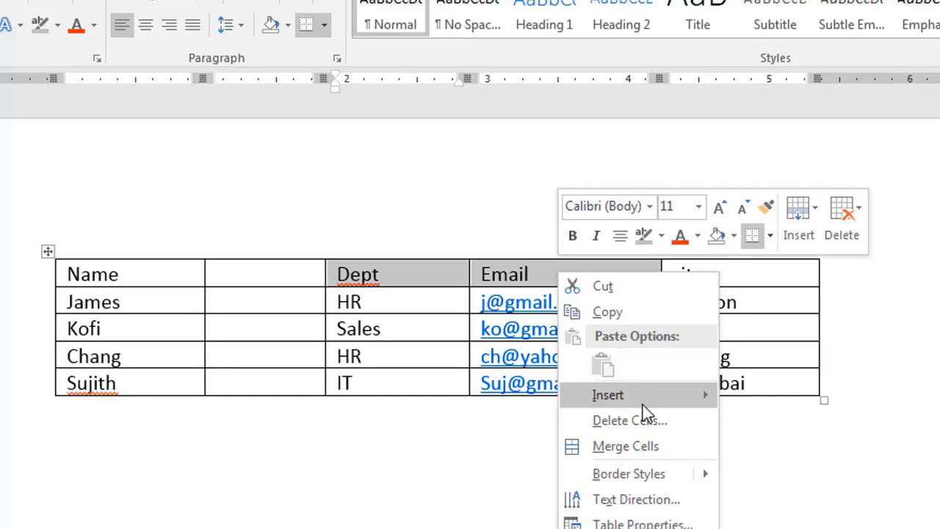
pyautogui.click(629, 420)
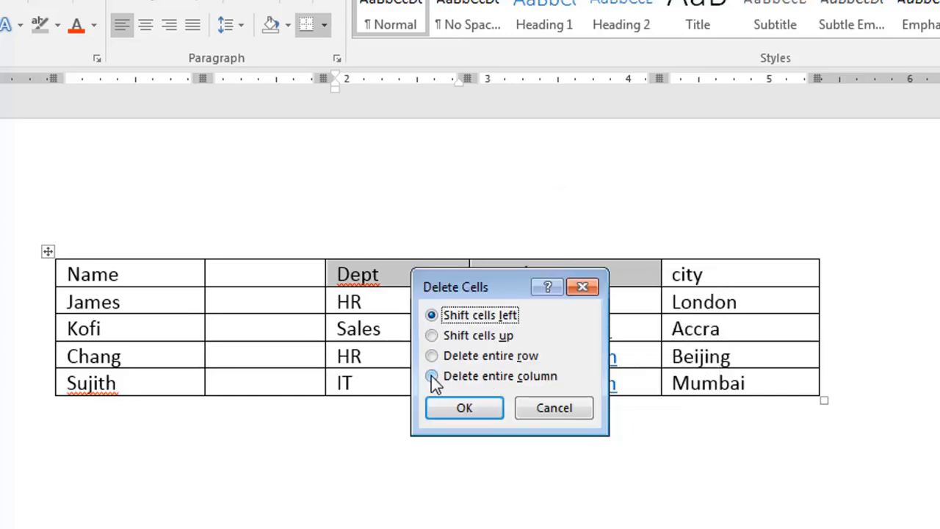
pyautogui.click(465, 409)
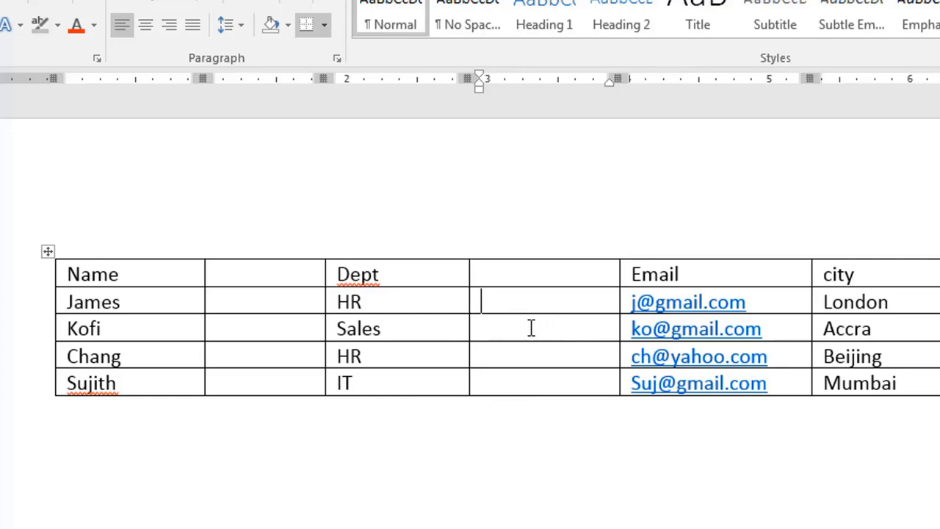
pyautogui.moveTo(380, 354)
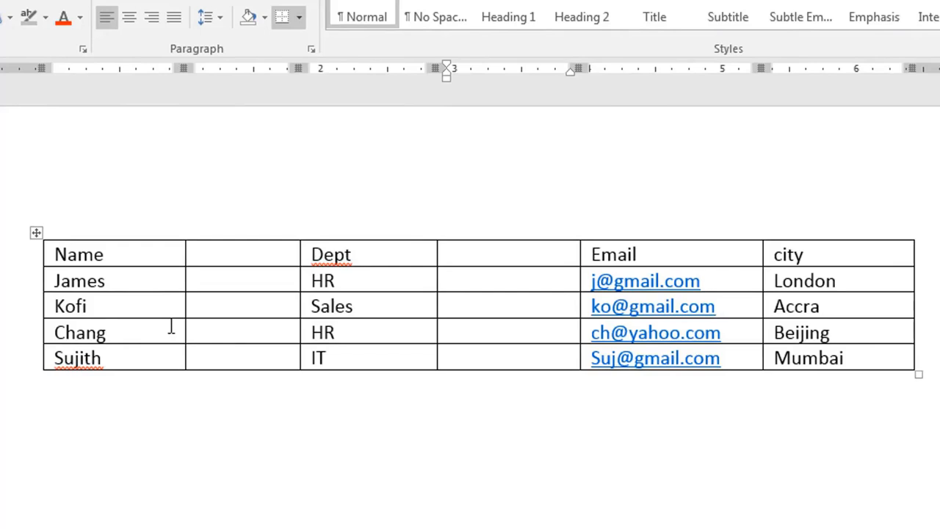
pyautogui.moveTo(247, 319)
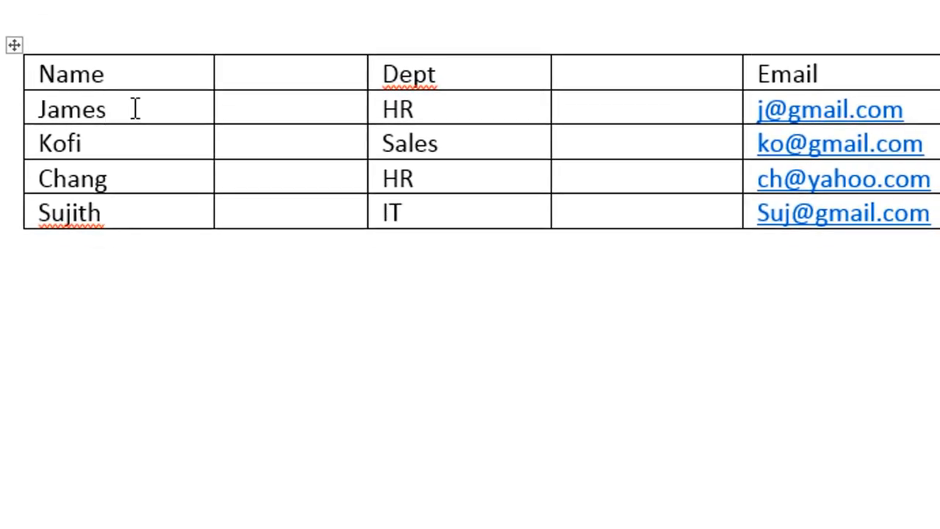
# Insert a blank row below James's row, then more rows above the selected rows.
pyautogui.rightClick(132, 109)
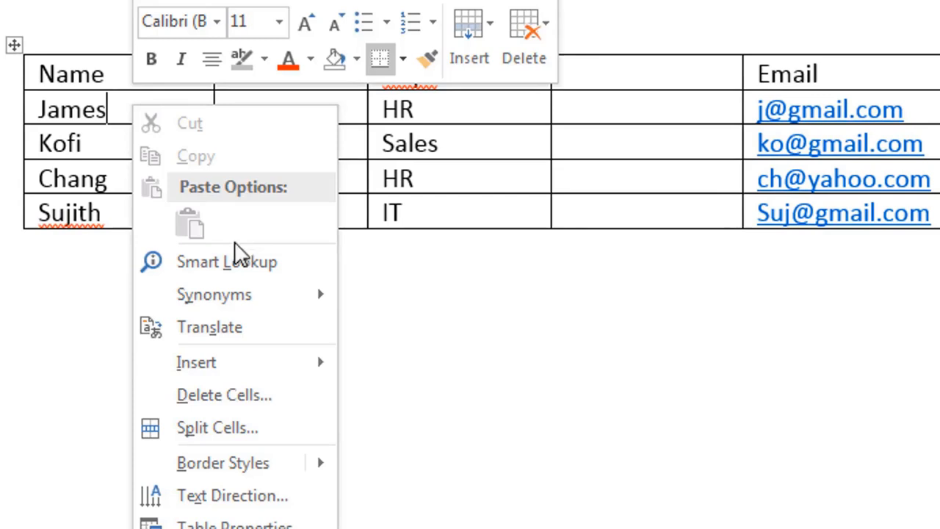
pyautogui.moveTo(197, 361)
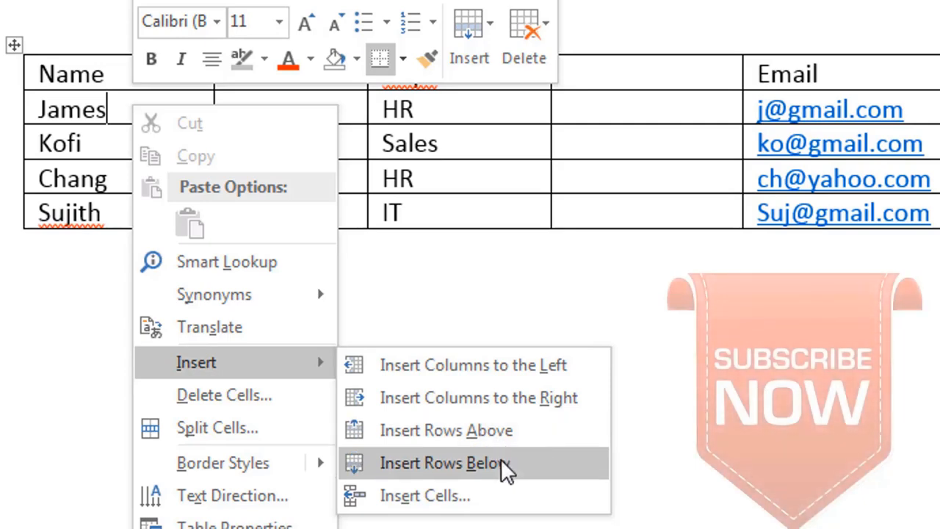
pyautogui.click(443, 461)
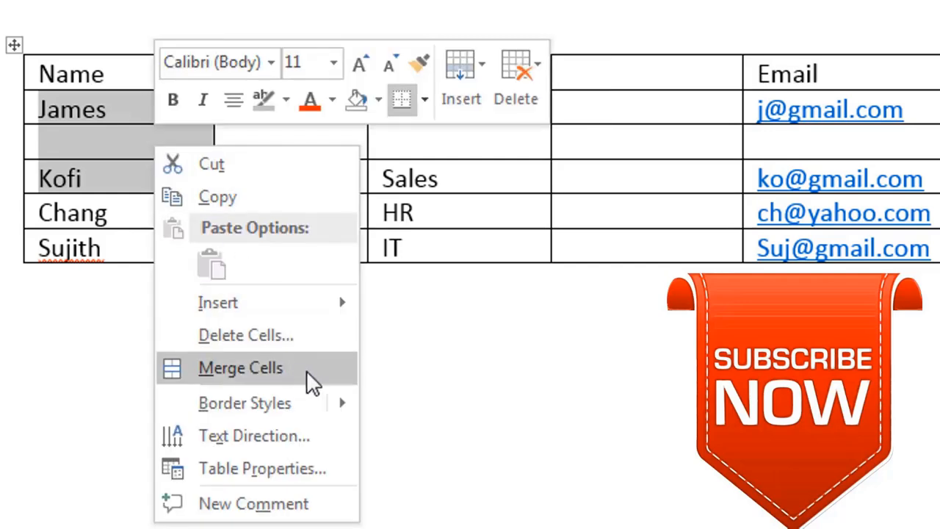
pyautogui.moveTo(218, 302)
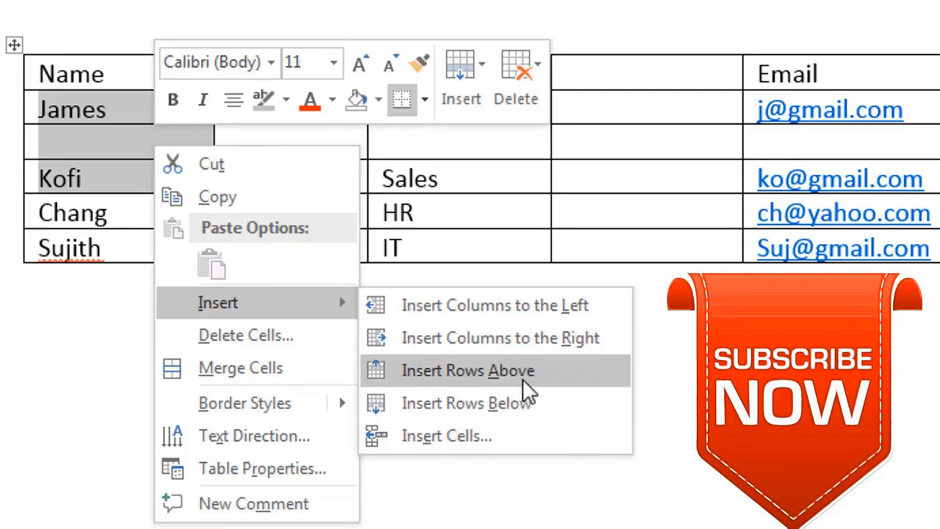
pyautogui.click(468, 371)
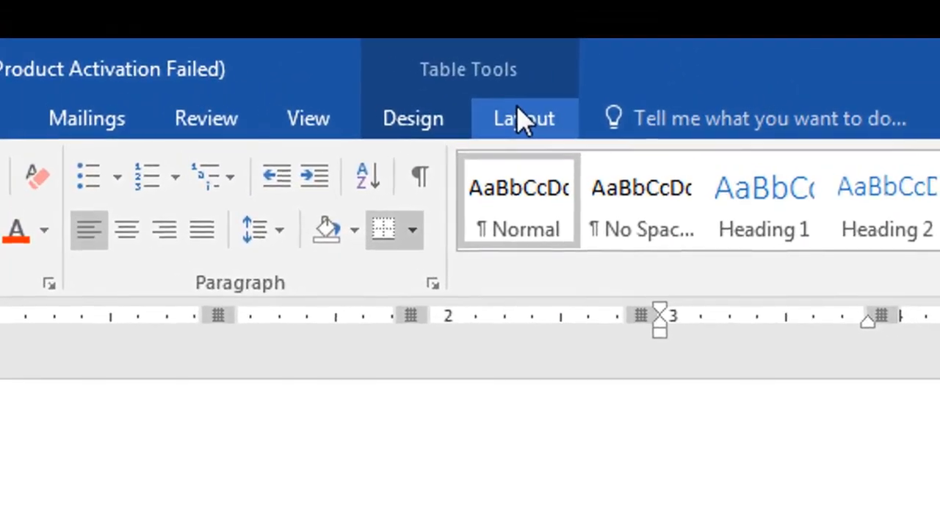
# Add empty rows above and below the current row from the Layout tools.
pyautogui.click(525, 118)
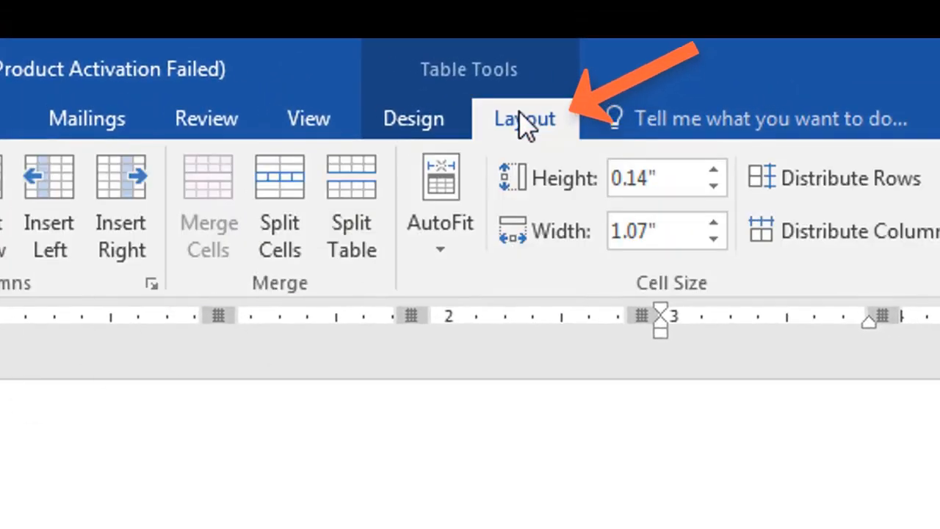
pyautogui.click(524, 117)
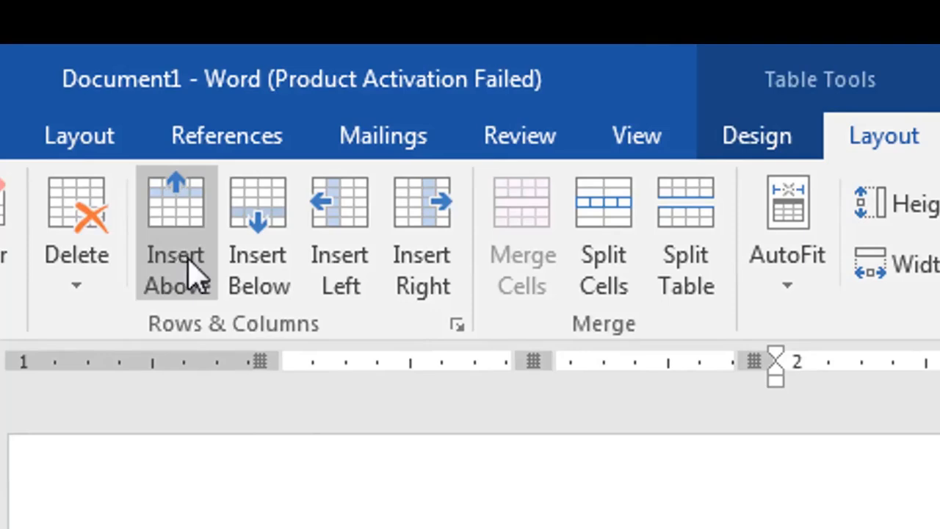
pyautogui.moveTo(176, 227)
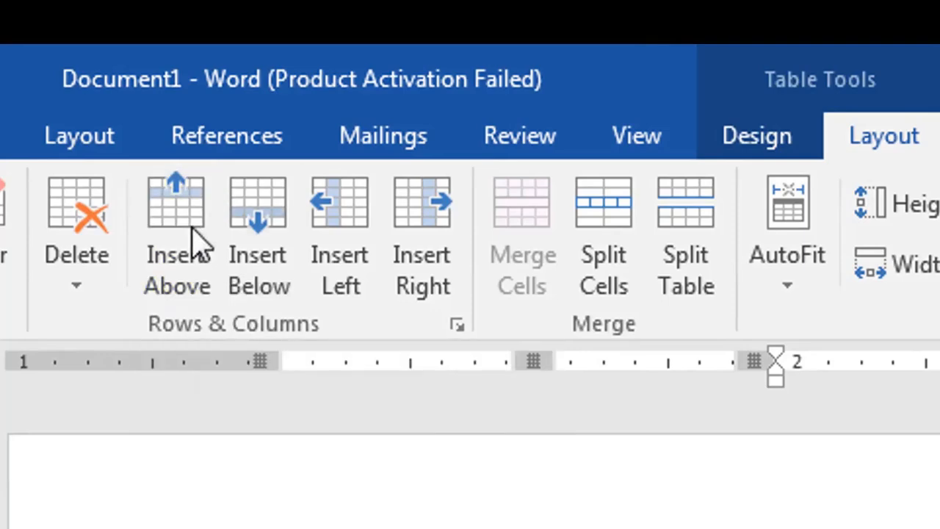
pyautogui.click(258, 236)
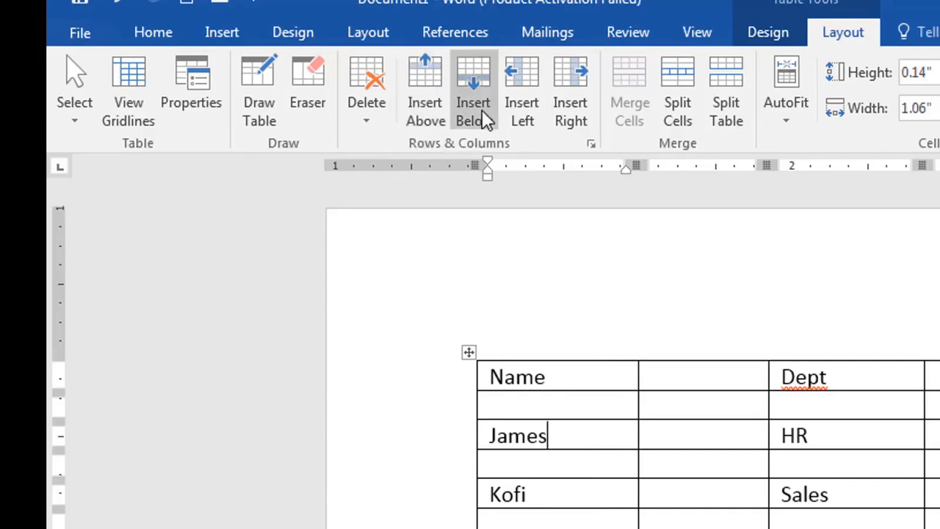
pyautogui.click(473, 88)
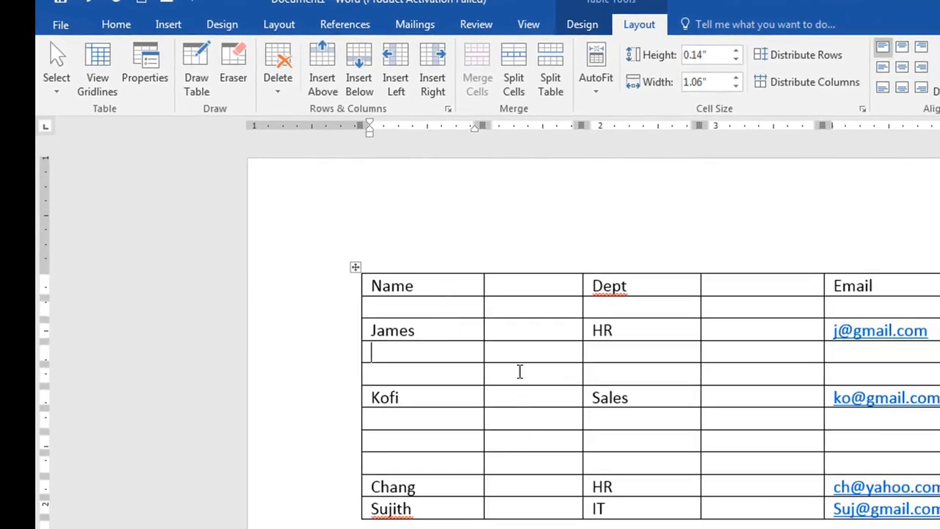
pyautogui.moveTo(401, 360)
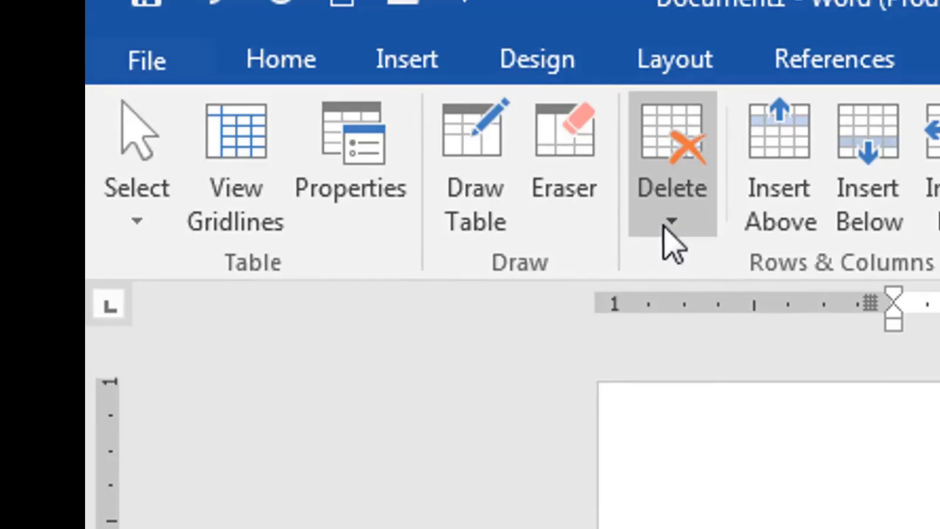
# Delete the blank rows beneath James so Kofi follows directly.
pyautogui.click(670, 185)
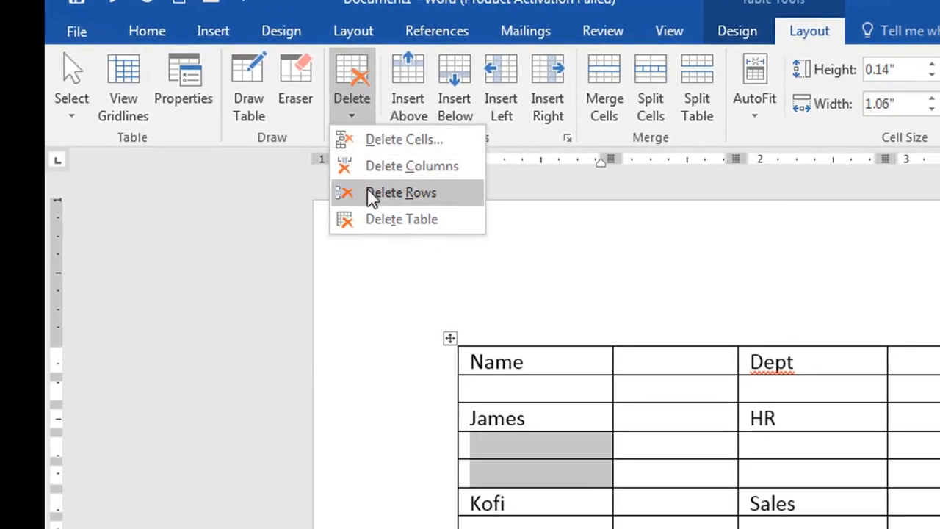
pyautogui.click(401, 193)
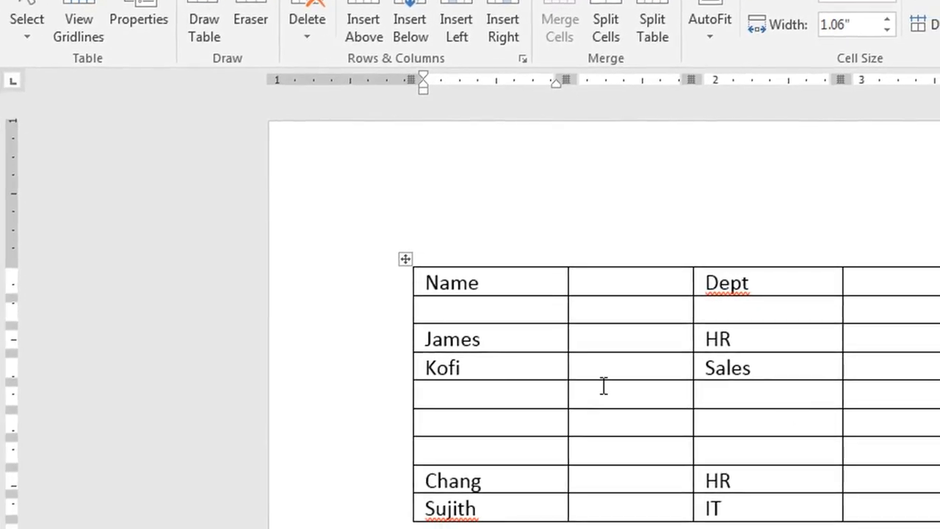
pyautogui.moveTo(652, 329)
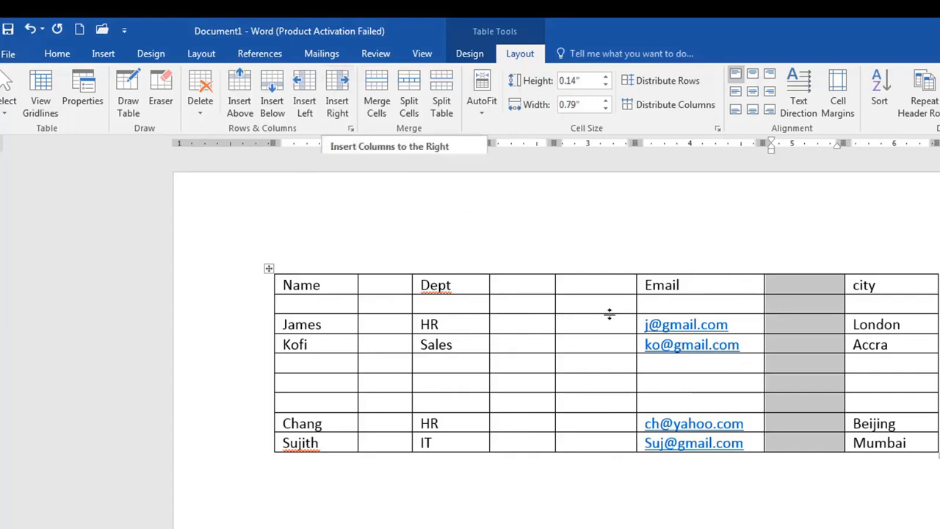
# Add a column to the right, then remove the empty columns between Dept and Email.
pyautogui.click(523, 285)
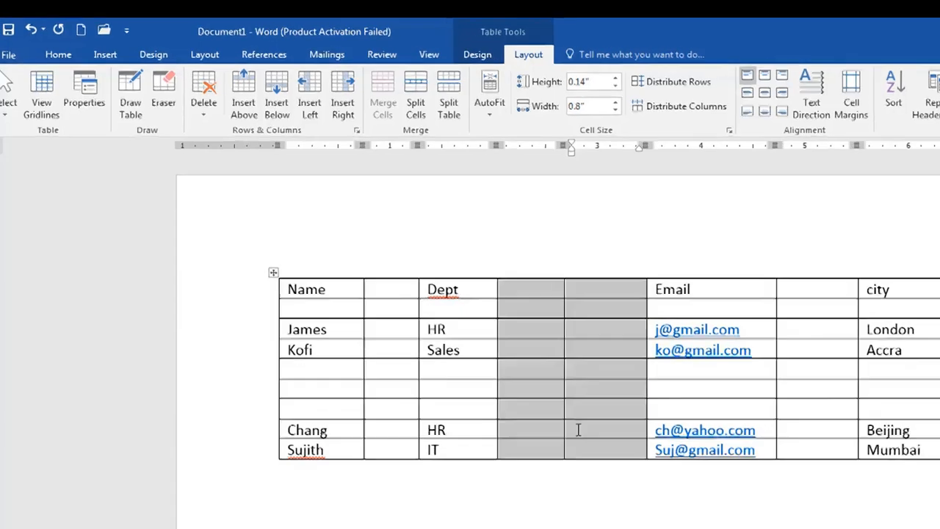
pyautogui.click(203, 96)
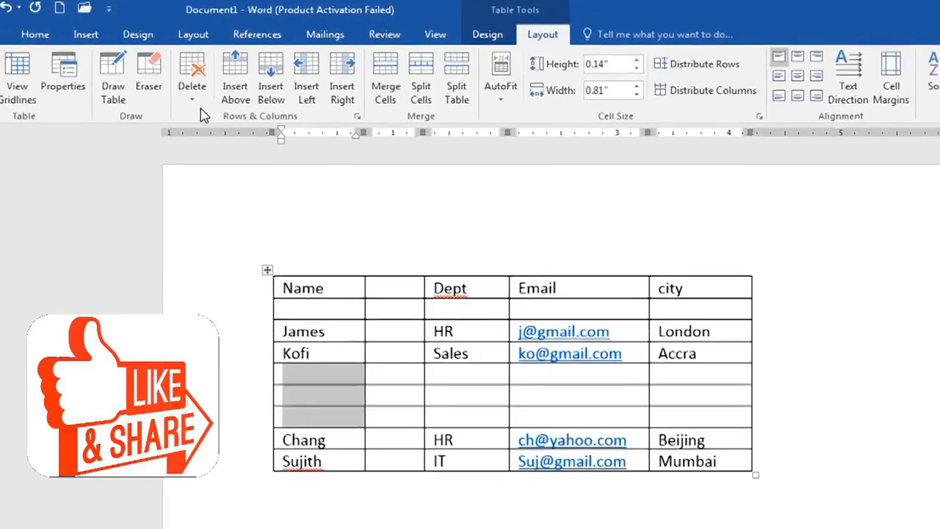
# Delete the blank rows between Kofi and Chang and clear the selection.
pyautogui.click(191, 73)
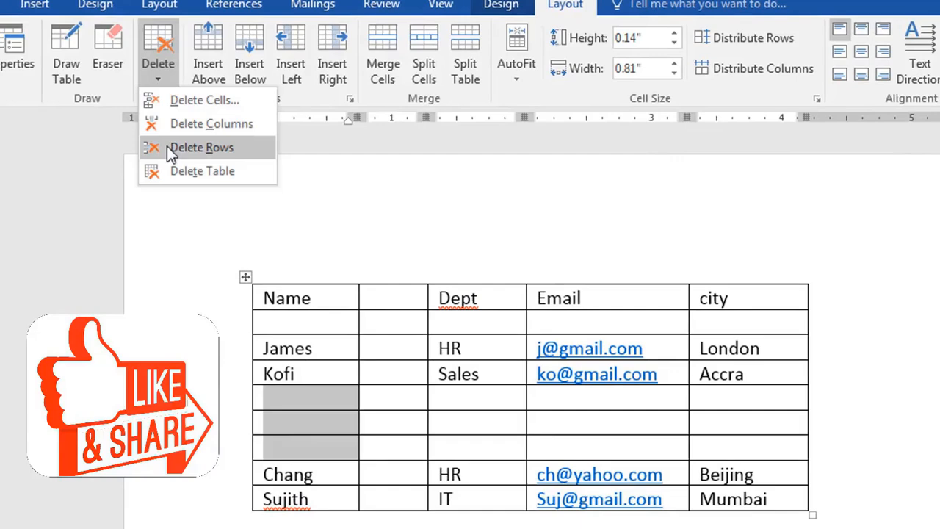
pyautogui.click(201, 147)
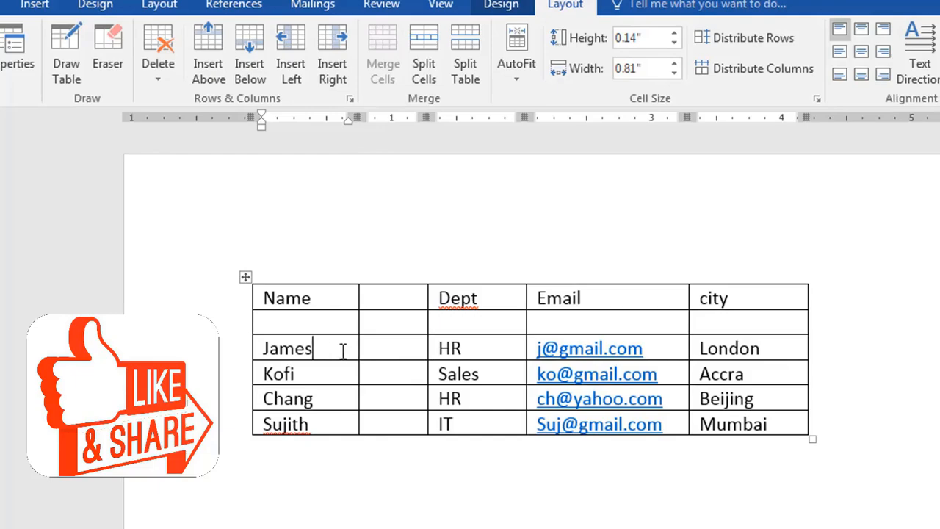
pyautogui.click(157, 62)
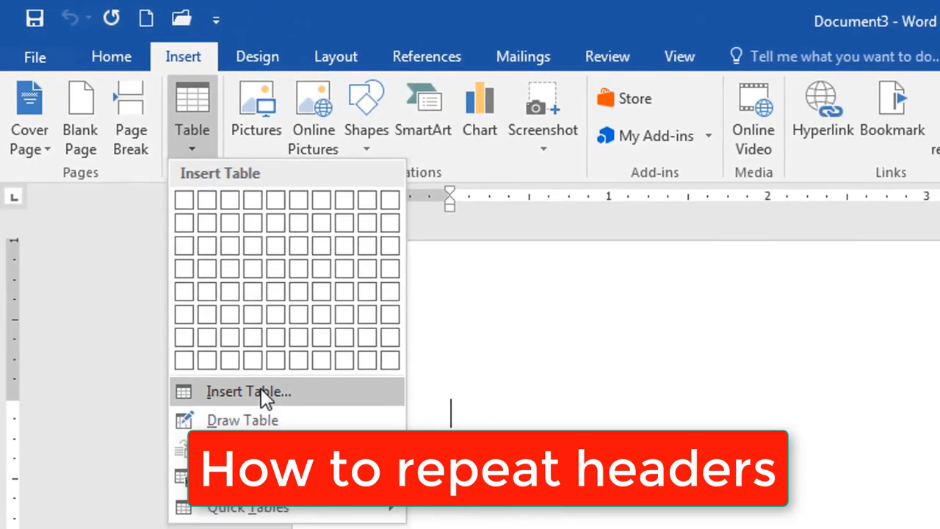
# Insert a custom table of 6 columns and 200 rows via Insert Table.
pyautogui.click(248, 390)
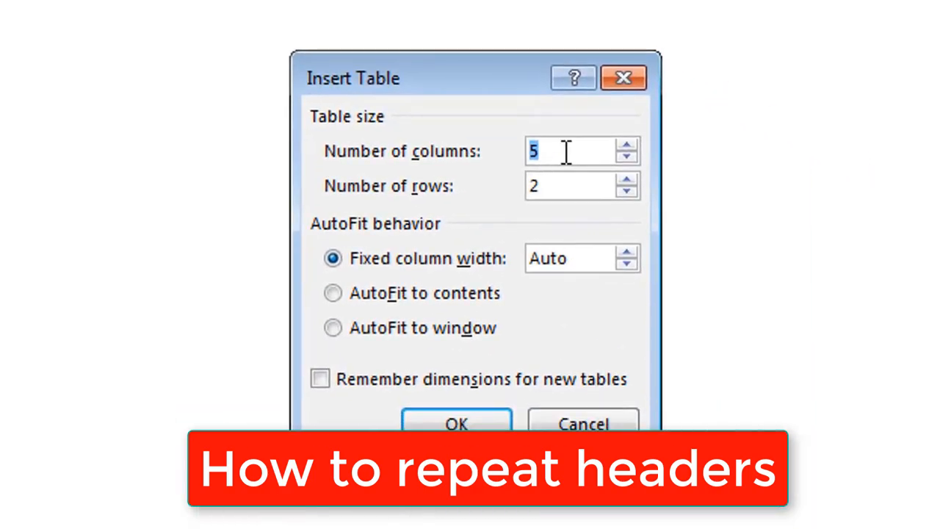
pyautogui.moveTo(482, 184)
pyautogui.write('6')
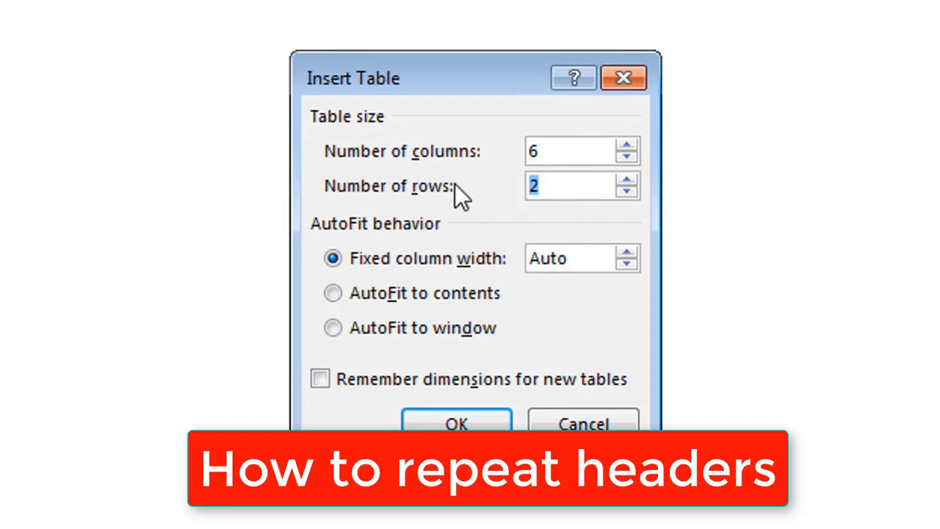
pyautogui.write('1')
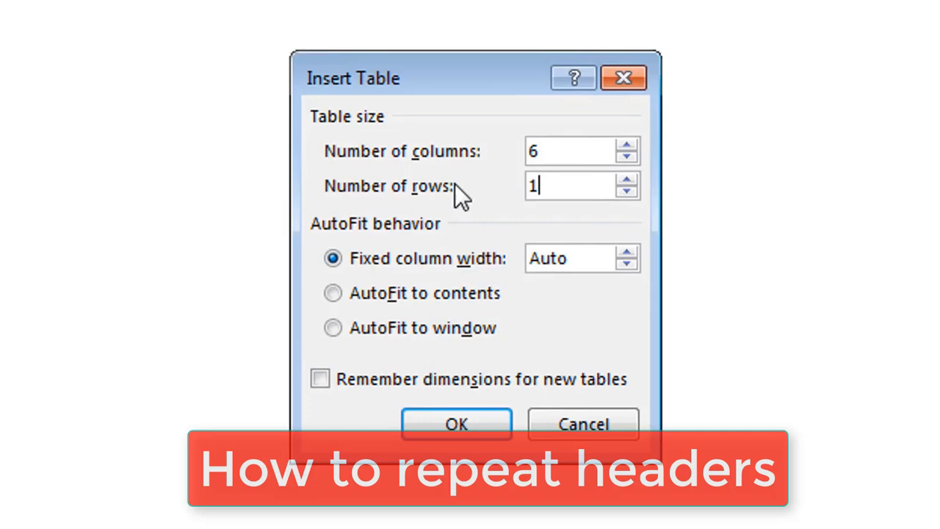
pyautogui.write('200')
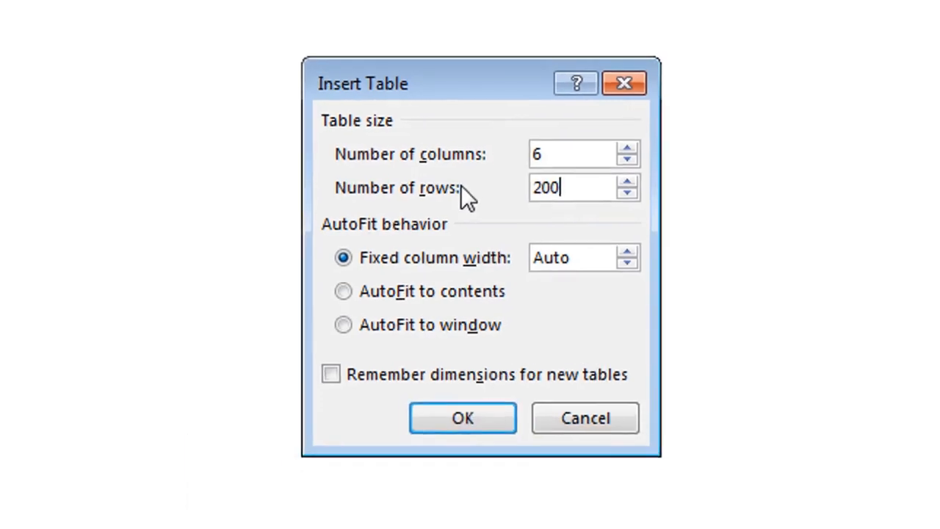
pyautogui.click(585, 417)
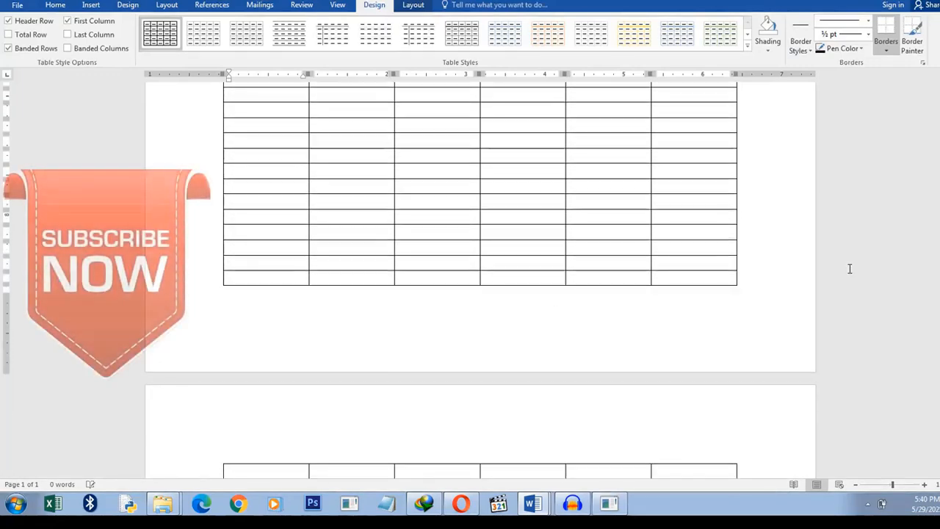
# Fill the first row with headings Name, Dept, Email, City, Dob and DateEmp.
pyautogui.scroll(-3)
pyautogui.write('Name')
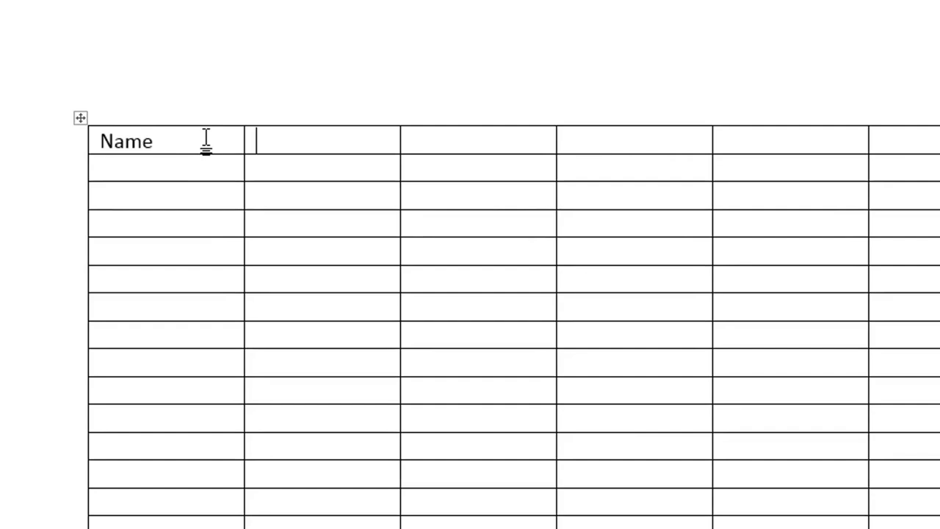
pyautogui.write('Dept')
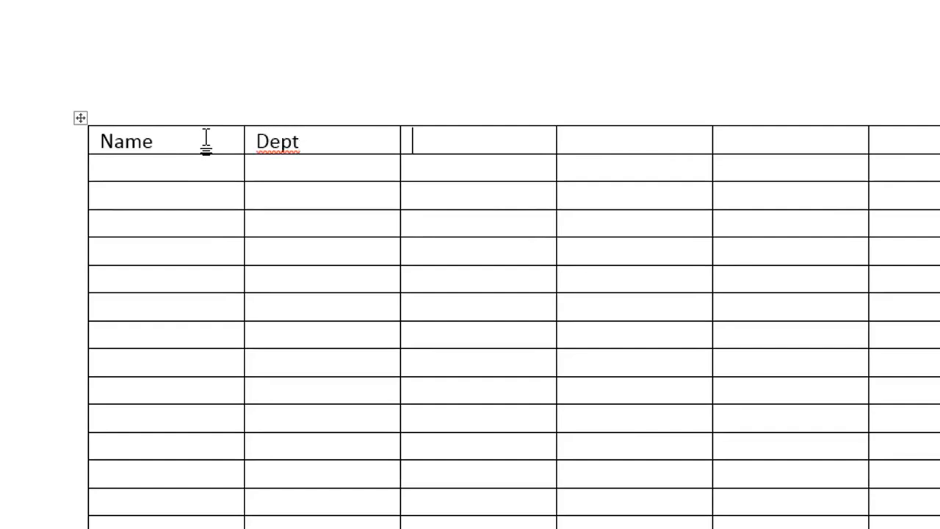
pyautogui.write('Email')
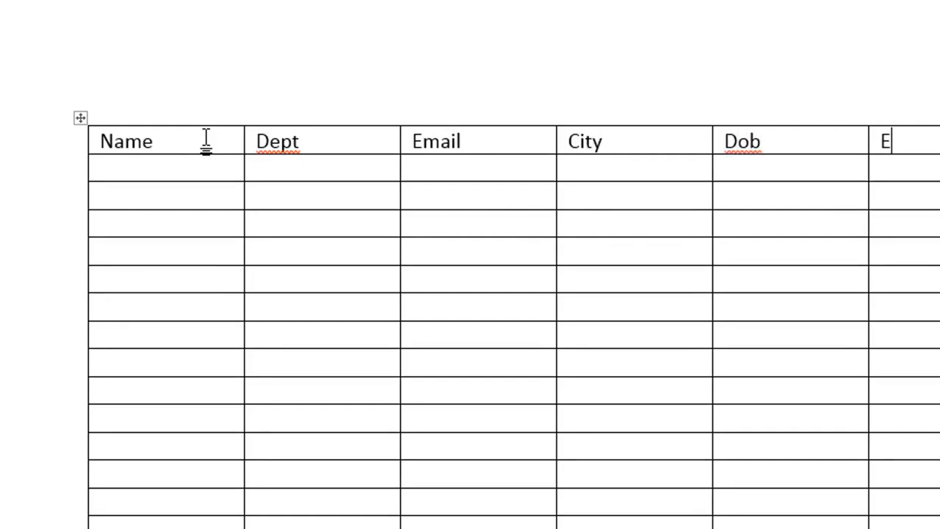
pyautogui.write('Date')
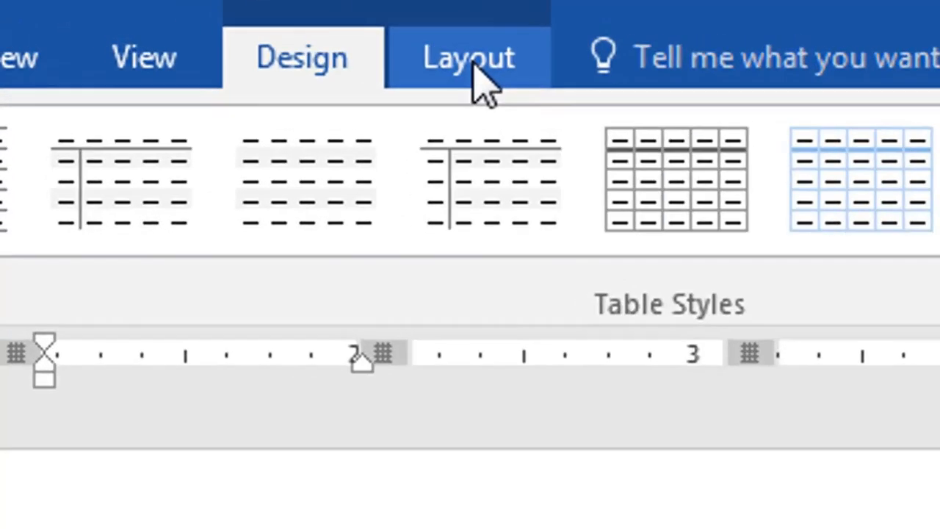
# Set the header row to repeat on every page with Repeat Header Rows.
pyautogui.click(468, 56)
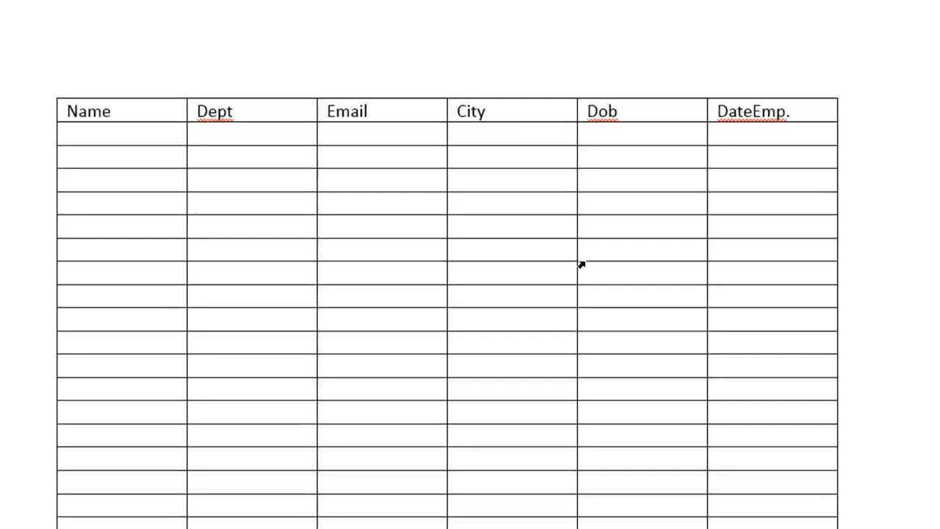
pyautogui.scroll(-3)
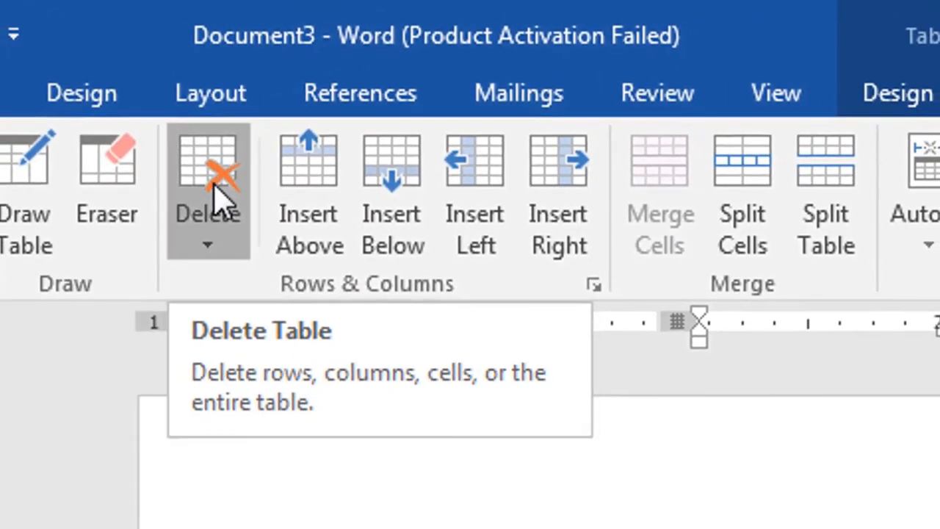
# Delete the entire 200-row table, leaving the document blank with zero words.
pyautogui.click(209, 169)
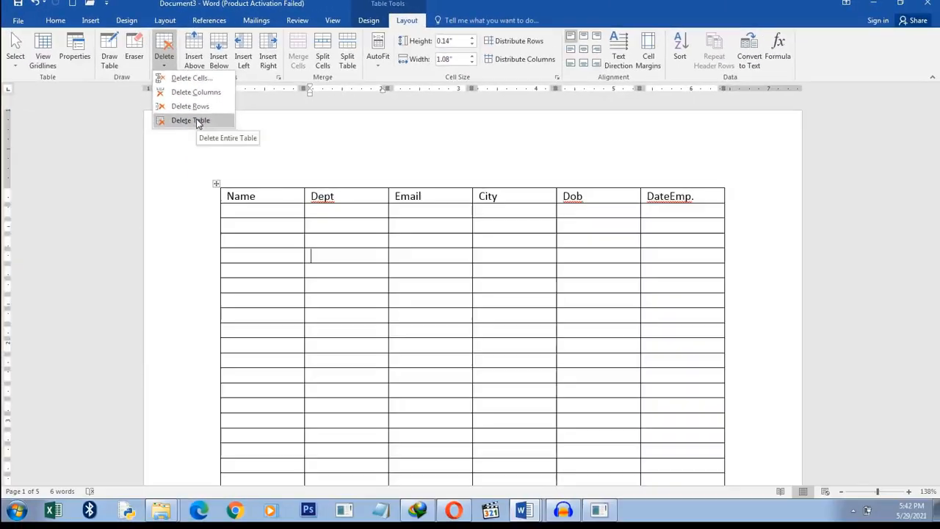
pyautogui.click(191, 120)
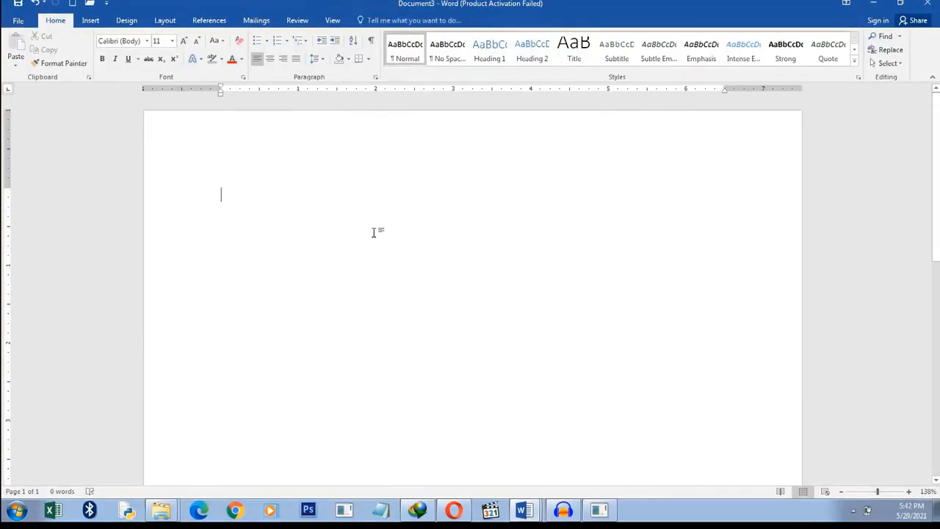